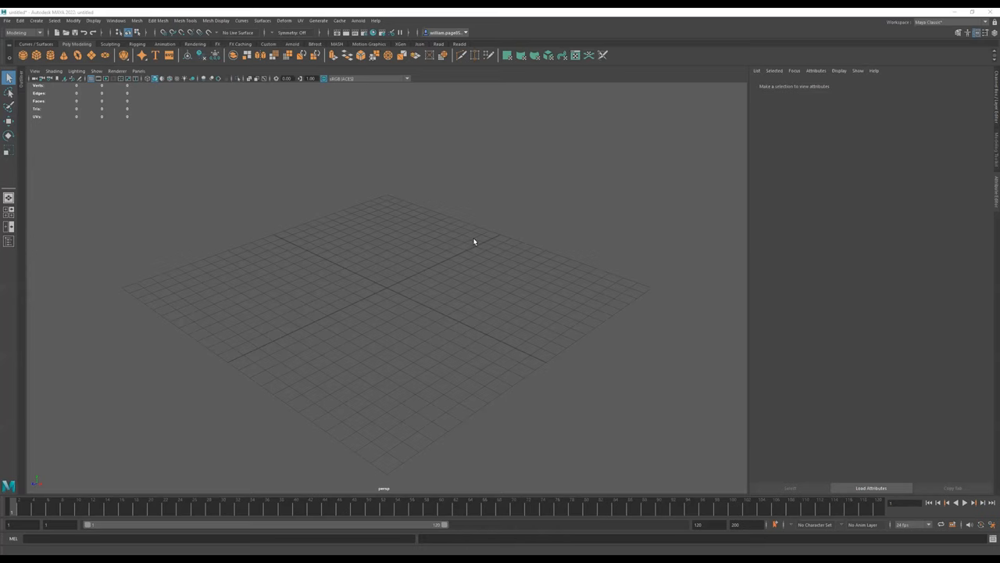
Frame the empty grid and the new cube from a tilted, pulled-back angle.
drag(472, 242, 500, 269)
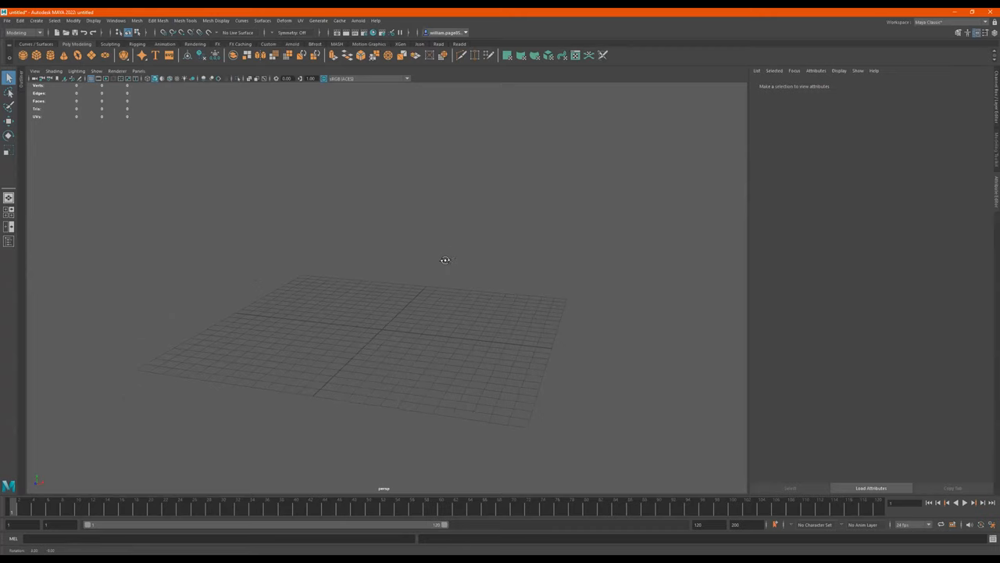
drag(445, 259, 441, 262)
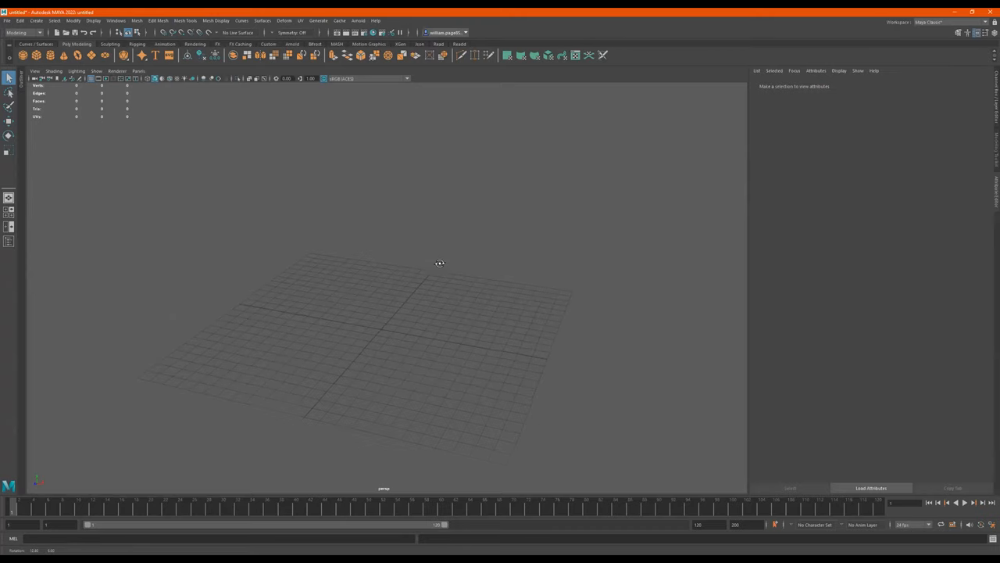
drag(441, 263, 469, 282)
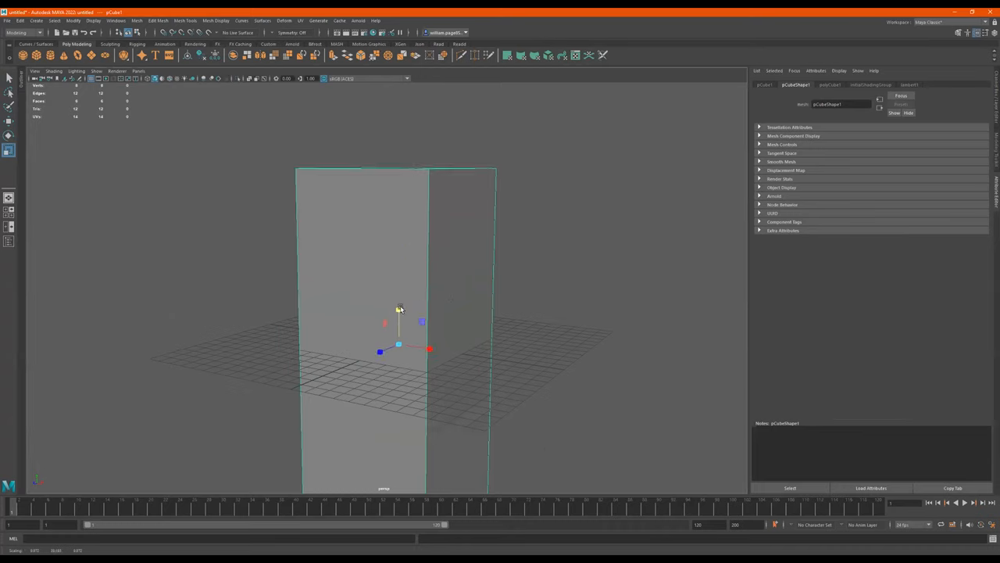
drag(398, 310, 428, 282)
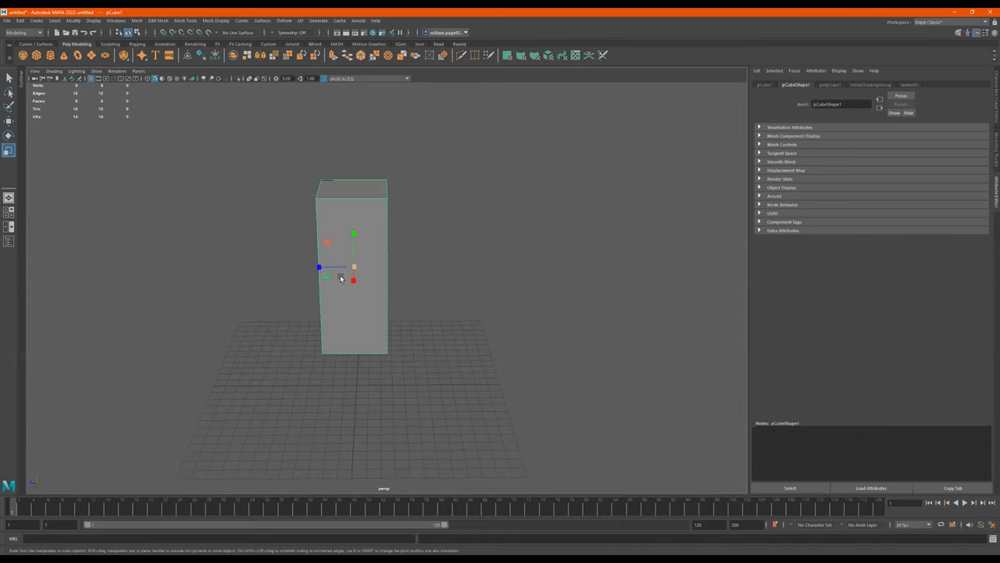
Widen and deepen the raised cube into a tall cabinet body block.
drag(352, 273, 383, 258)
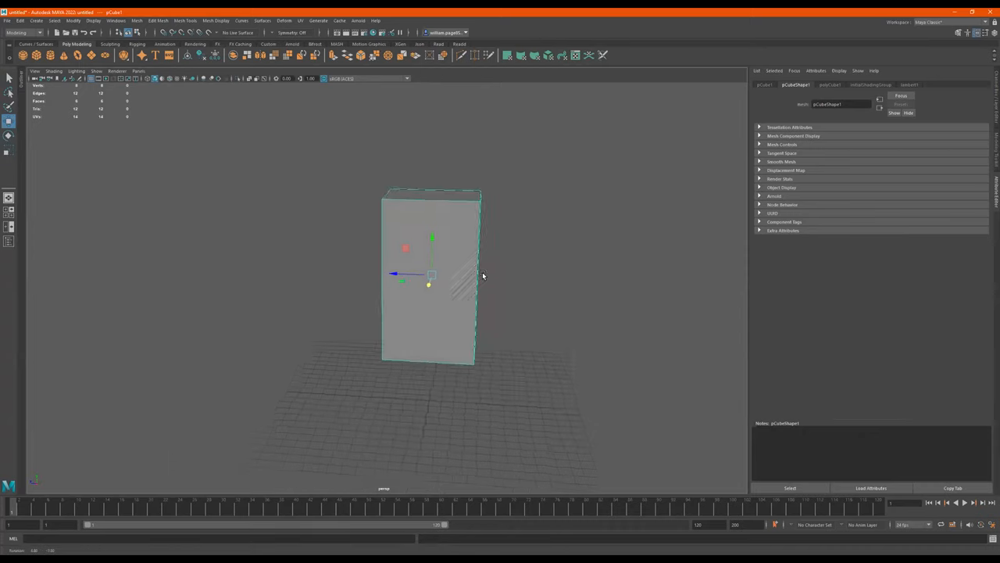
drag(481, 275, 445, 266)
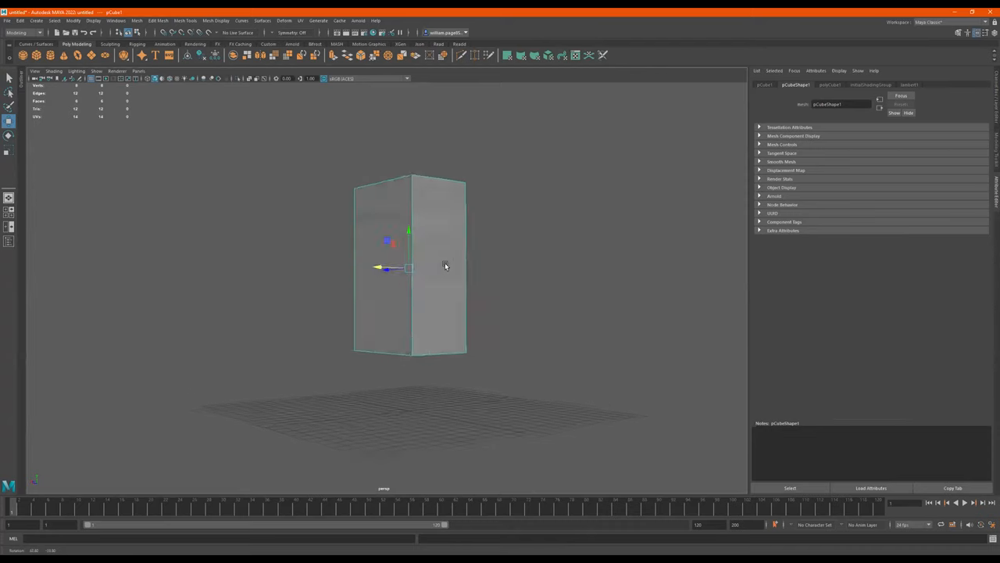
drag(446, 266, 472, 285)
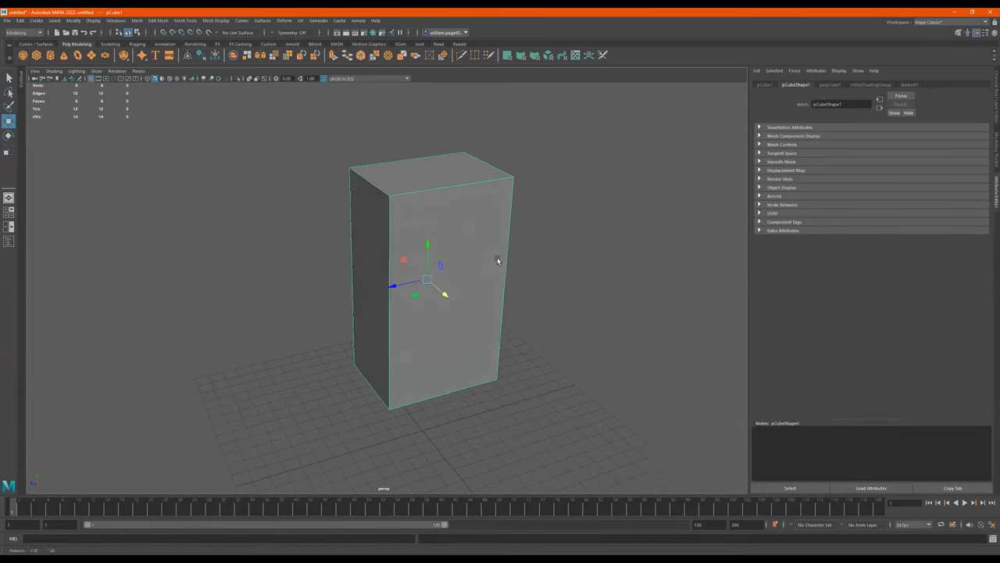
Place a thin flat cube panel flush against the cabinet box's front face as the door.
drag(497, 259, 457, 235)
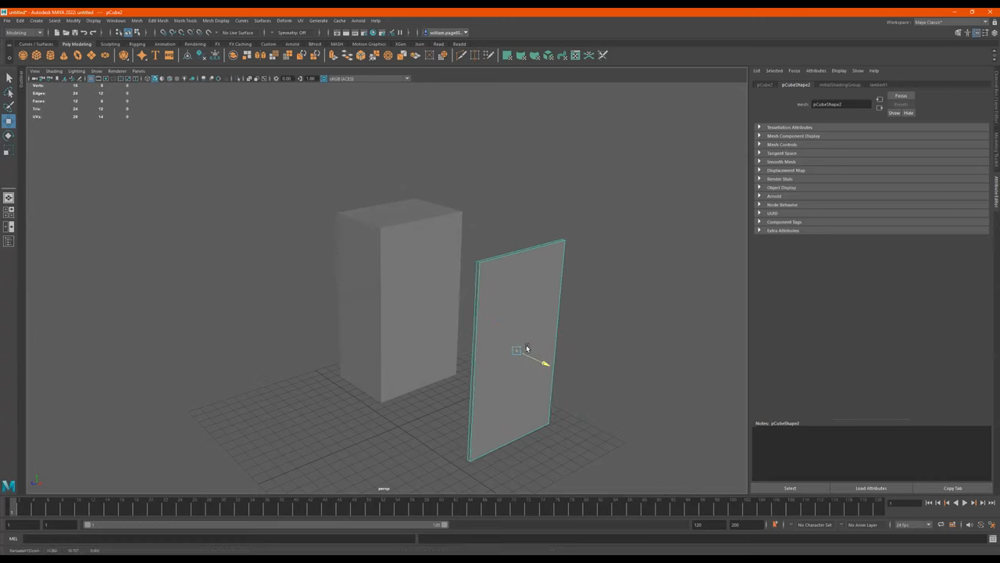
drag(515, 350, 425, 309)
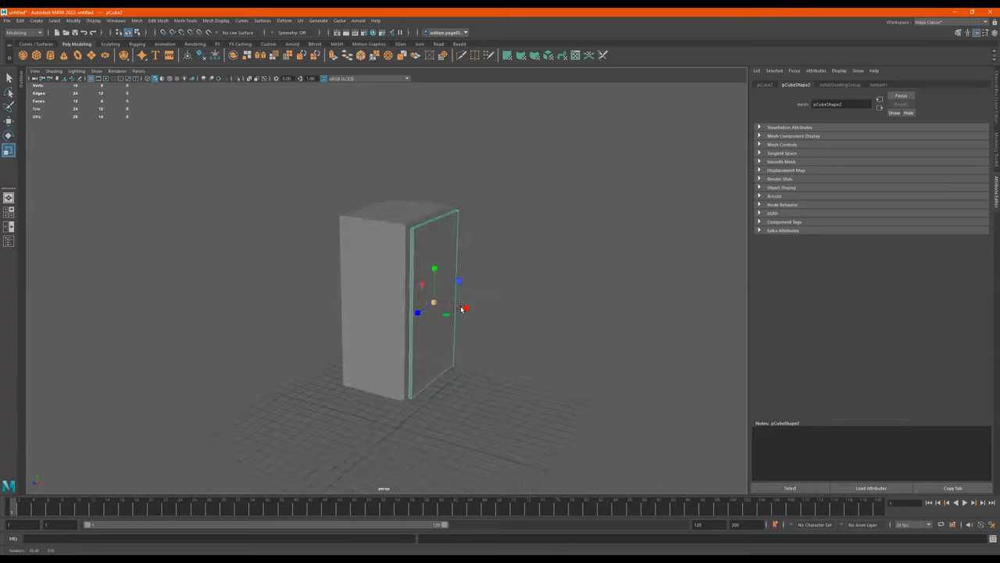
drag(461, 310, 497, 300)
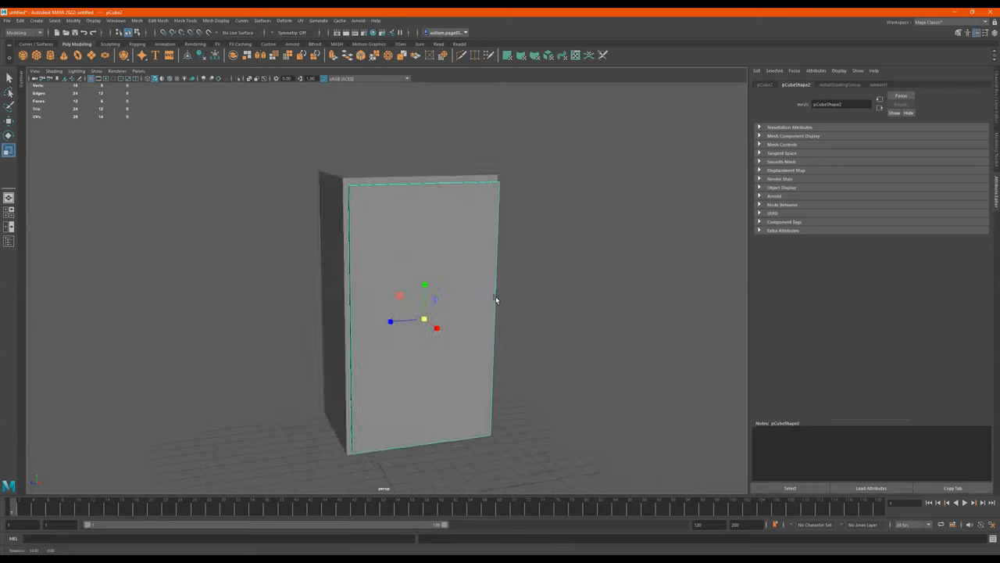
drag(497, 300, 512, 281)
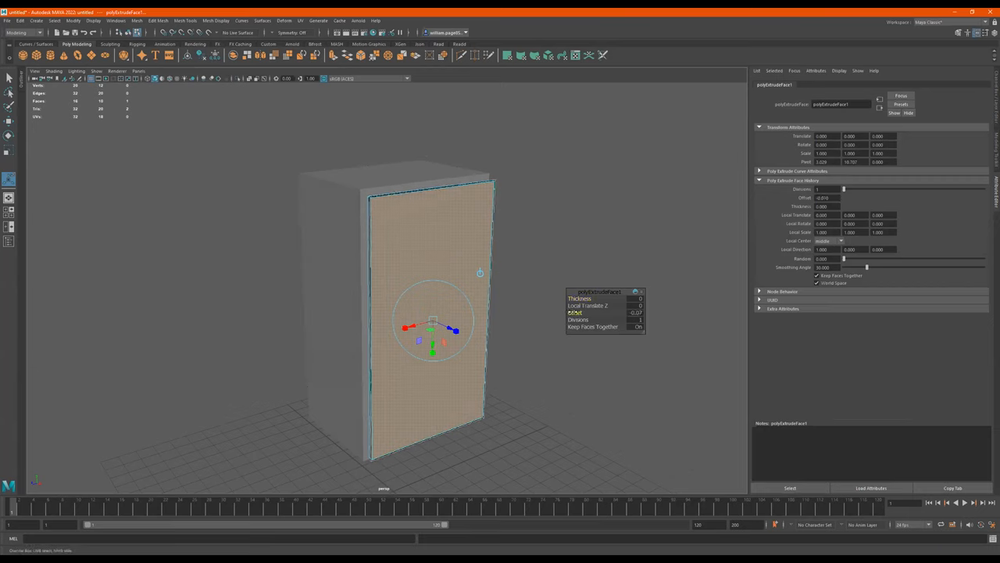
Extrude the door's front face with an offset border and push the centre inward along Z.
drag(633, 313, 597, 313)
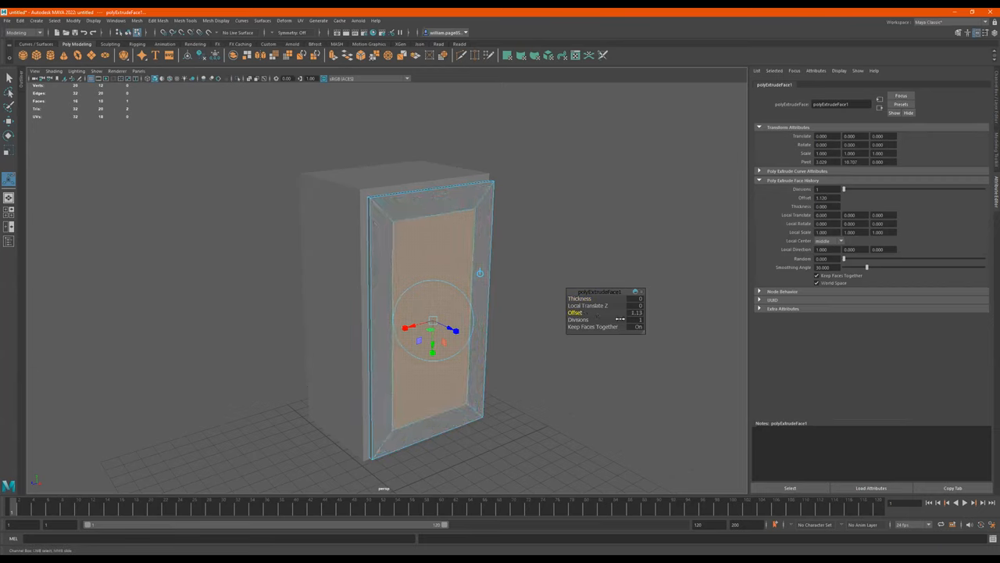
drag(626, 312, 613, 313)
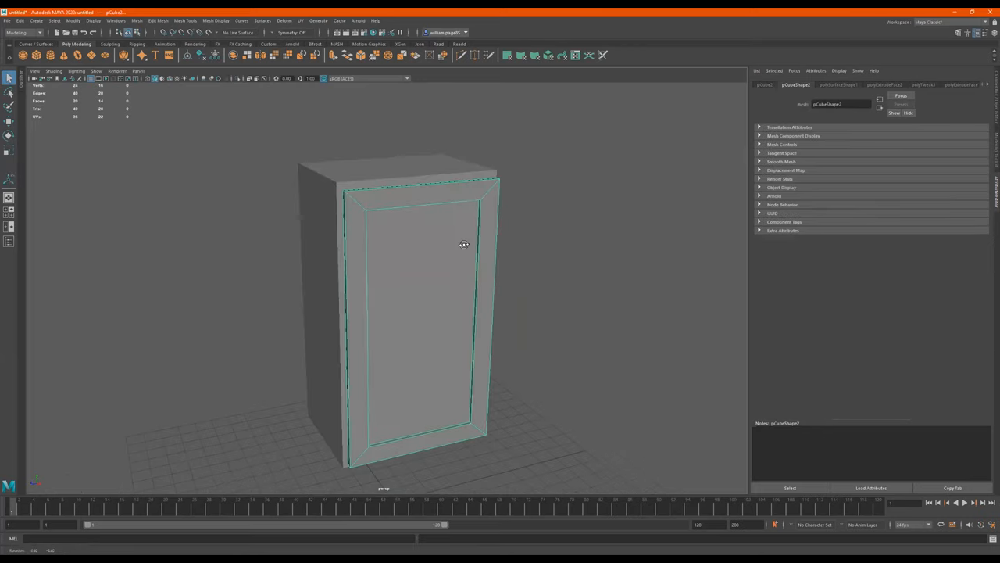
drag(463, 244, 459, 231)
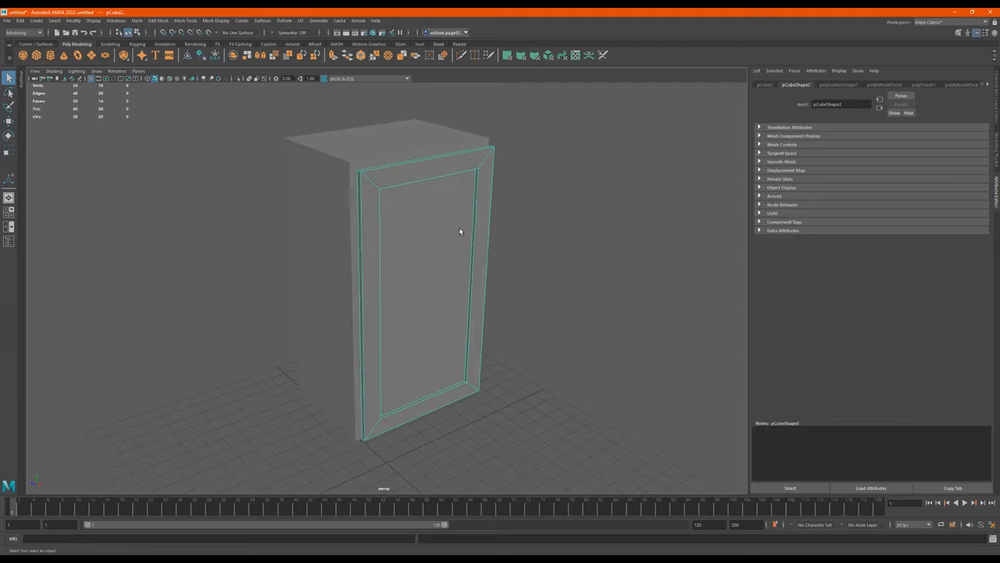
mouse_move(455, 231)
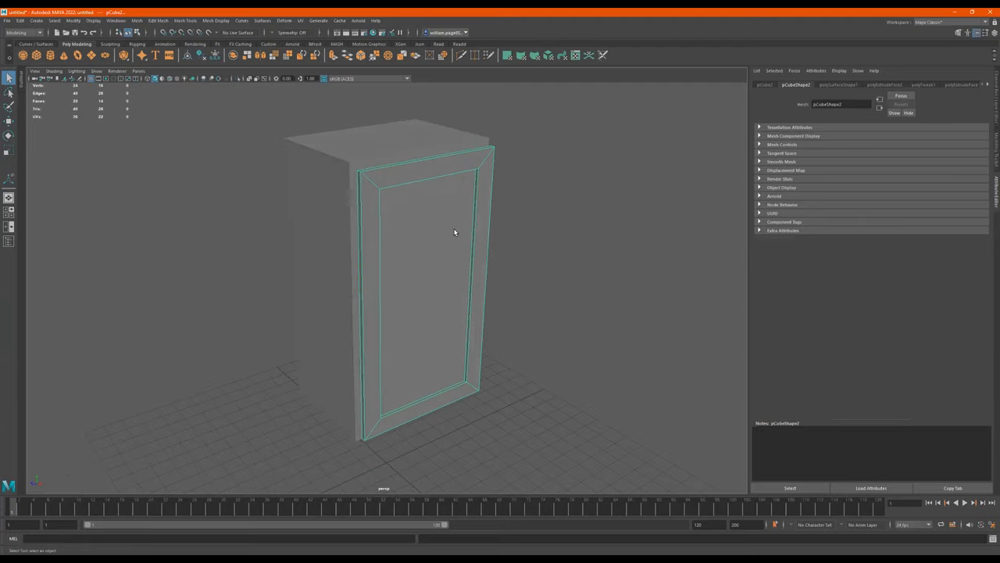
drag(455, 232, 441, 222)
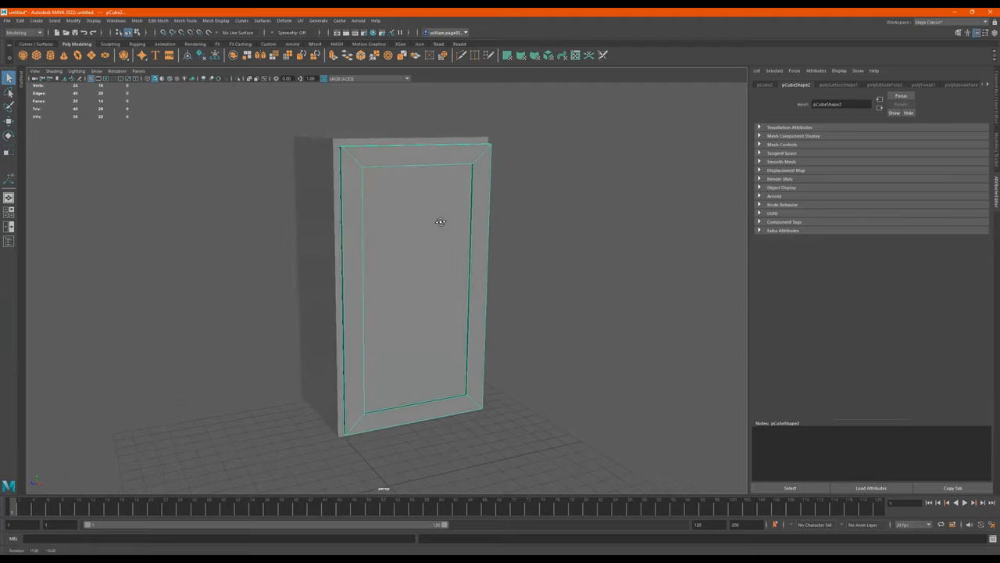
drag(441, 222, 422, 232)
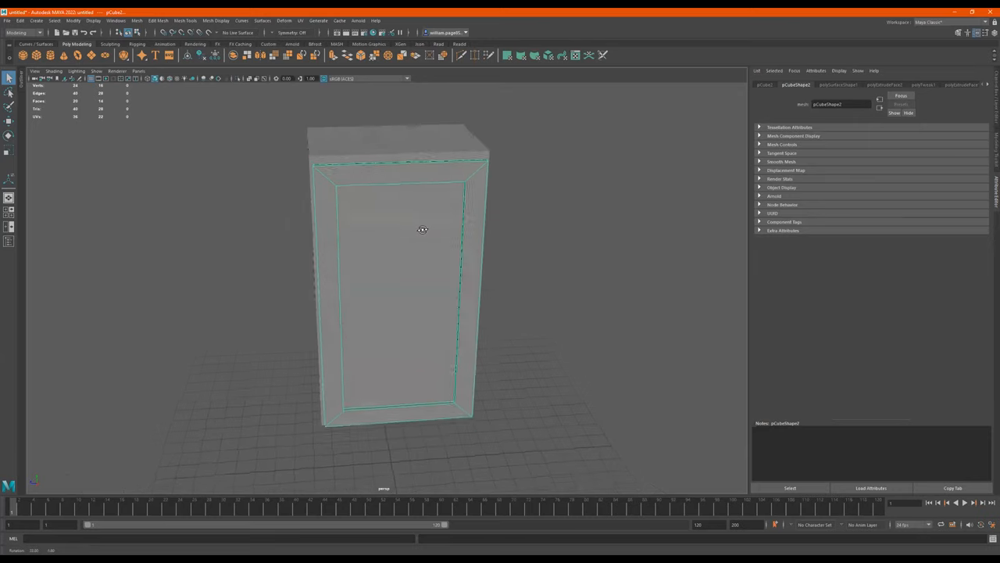
drag(422, 234, 431, 235)
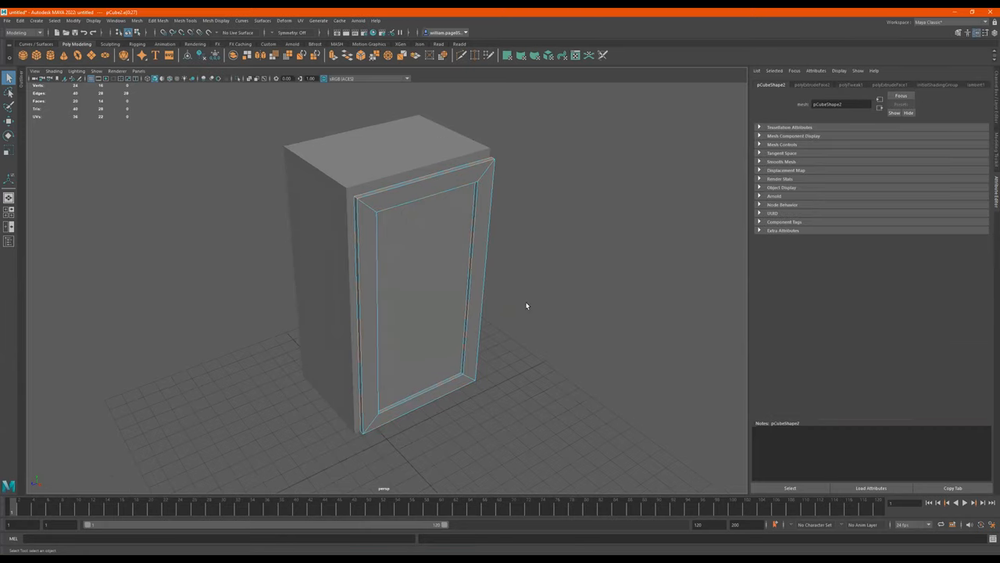
right_click(526, 305)
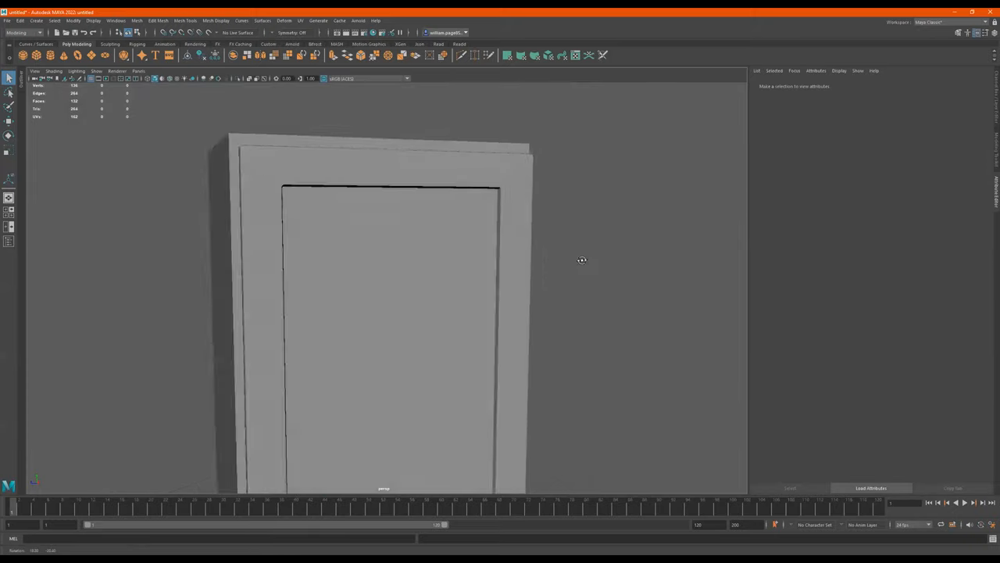
Review the cabinet body with its framed door from a wider angle and deselect everything.
drag(582, 260, 500, 284)
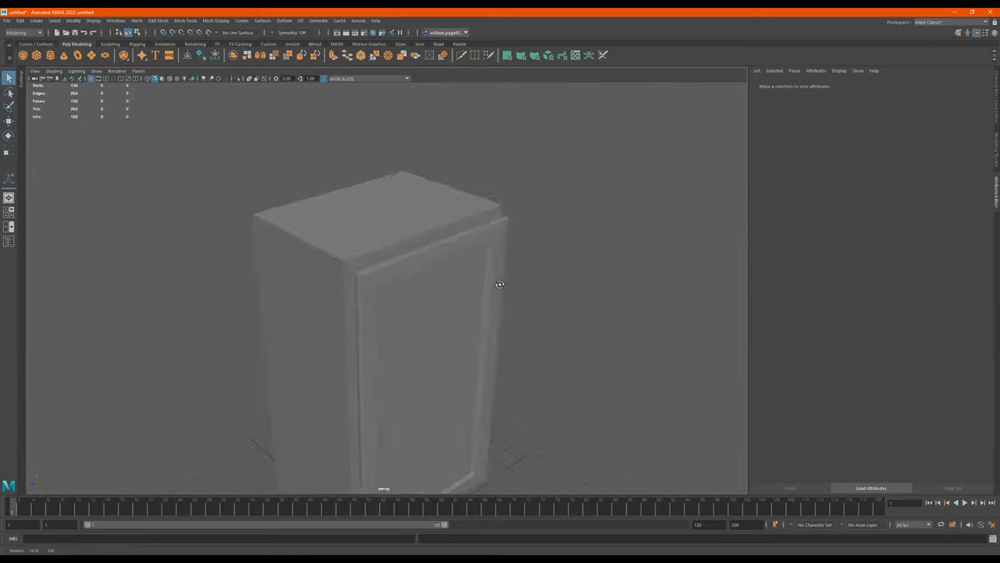
click(415, 195)
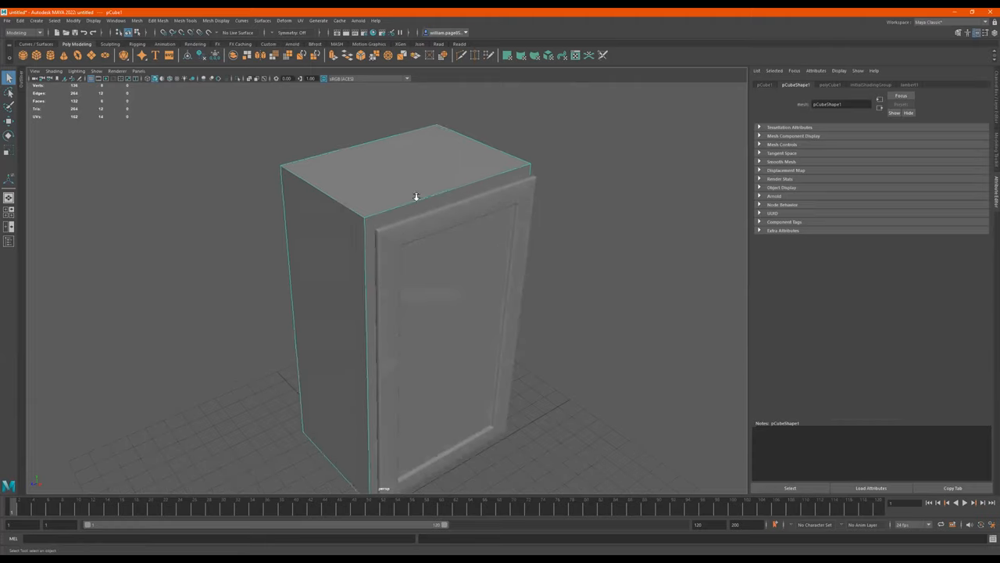
drag(437, 195, 383, 203)
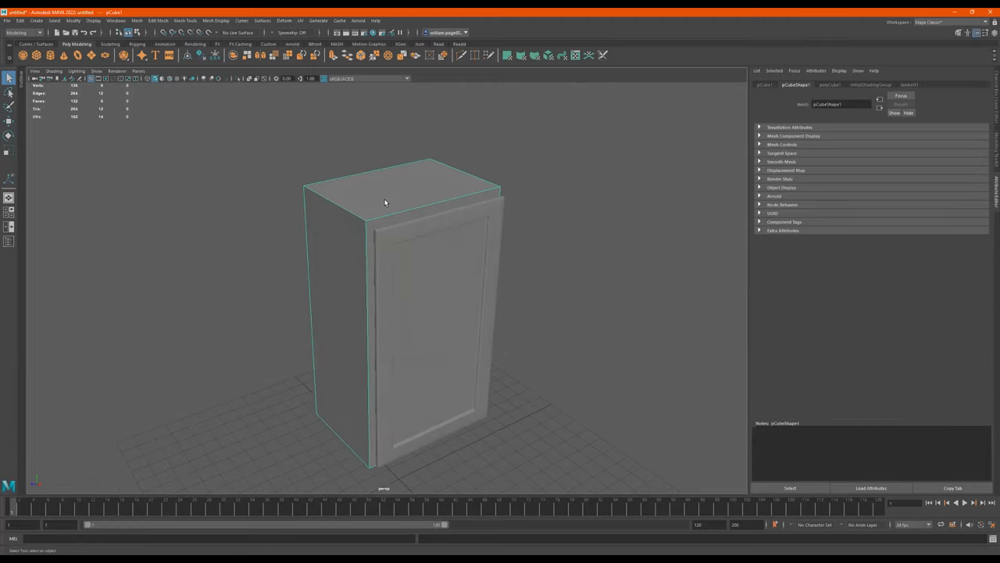
right_click(385, 192)
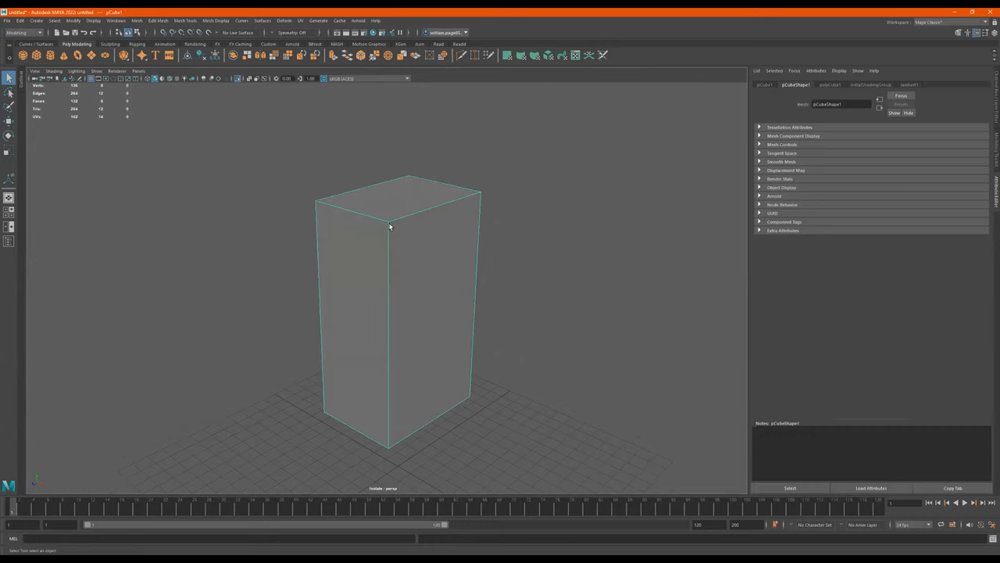
click(389, 336)
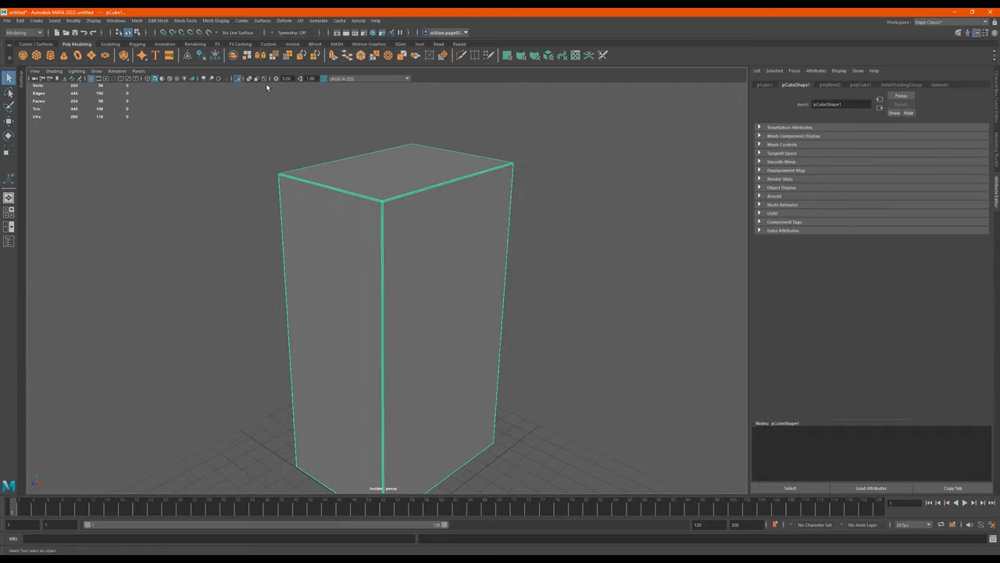
drag(394, 312, 446, 250)
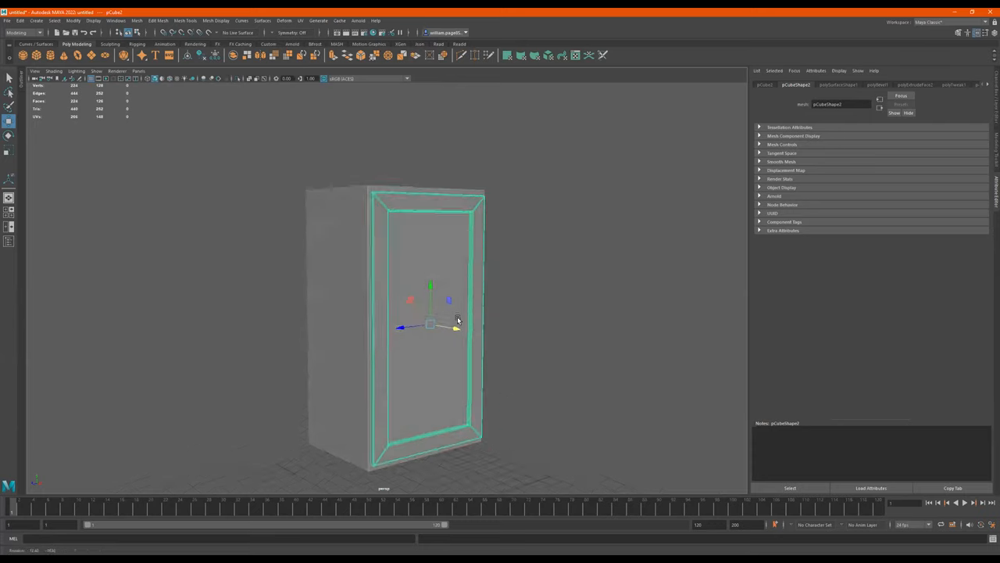
click(522, 273)
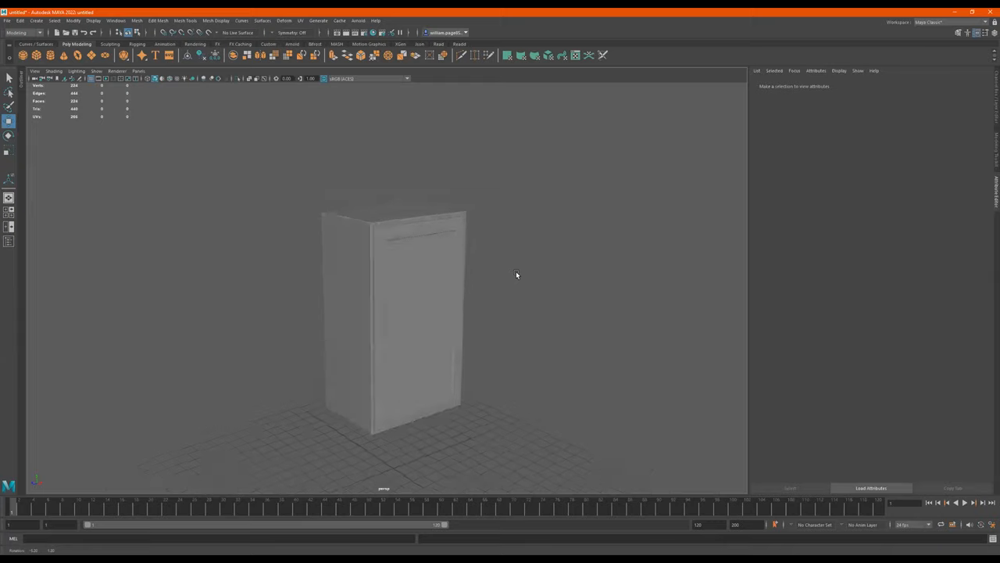
Add a polygon cylinder beside the cabinet, tip it on its side and stretch it into a long rod.
drag(515, 275, 528, 312)
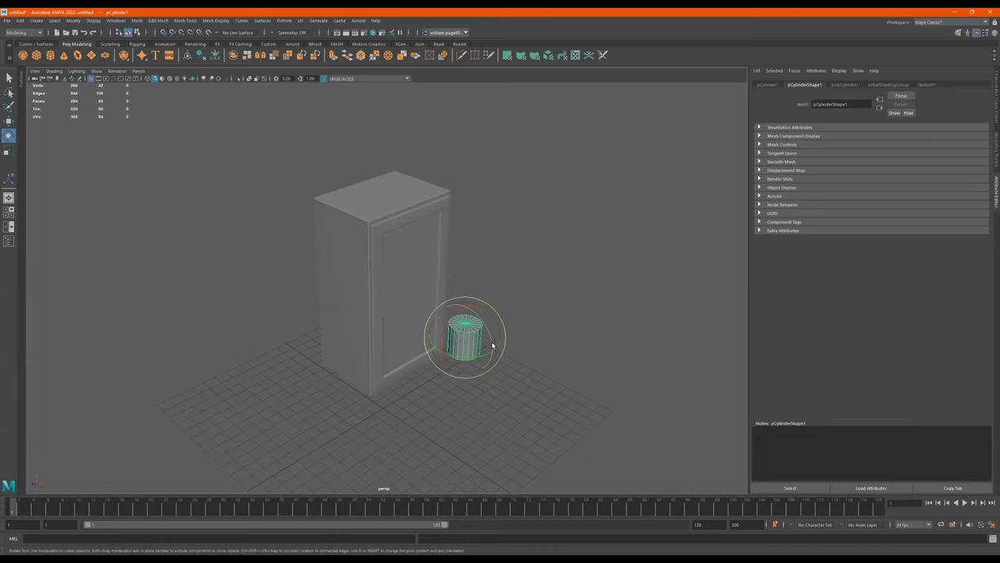
mouse_move(482, 319)
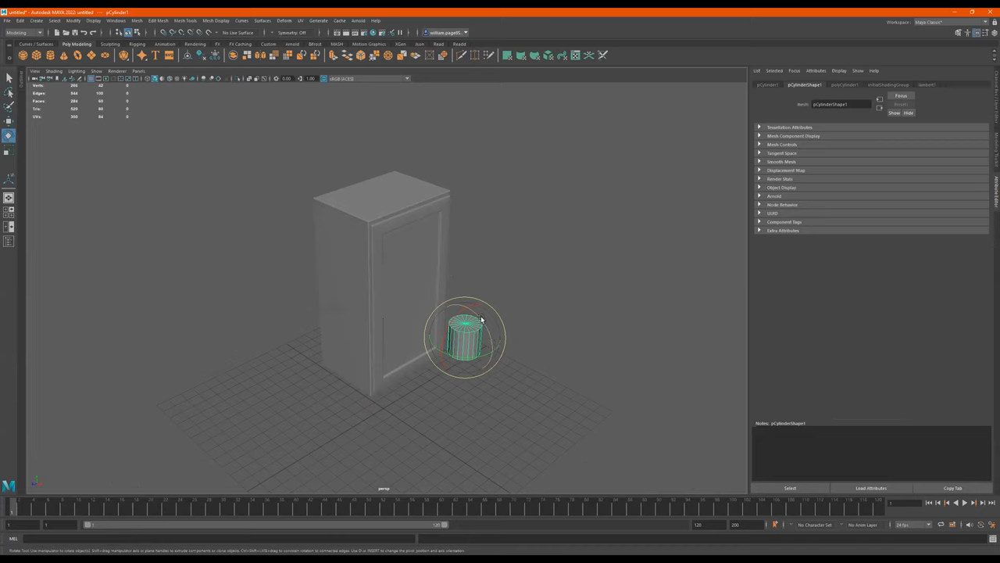
drag(466, 320, 497, 372)
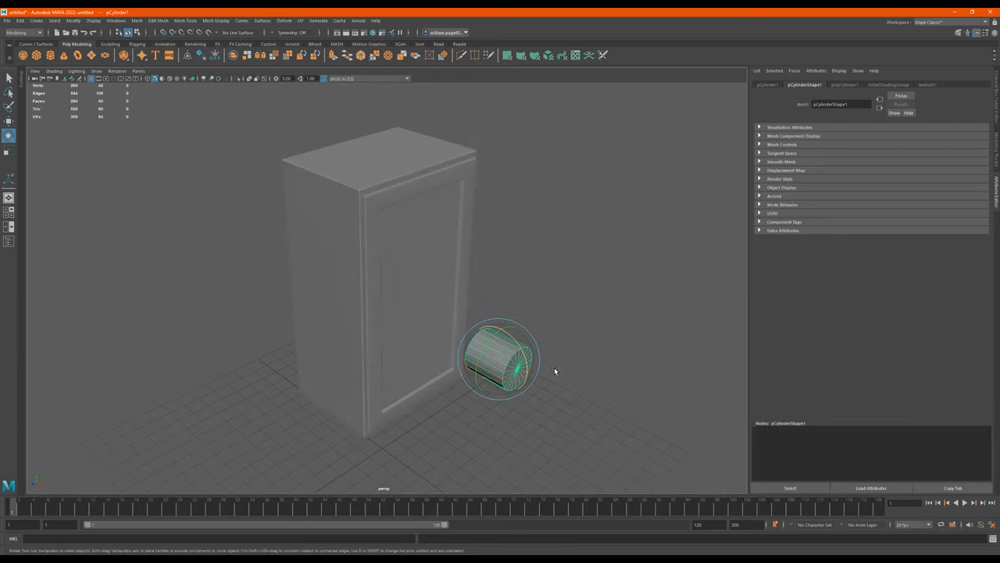
drag(519, 359, 664, 447)
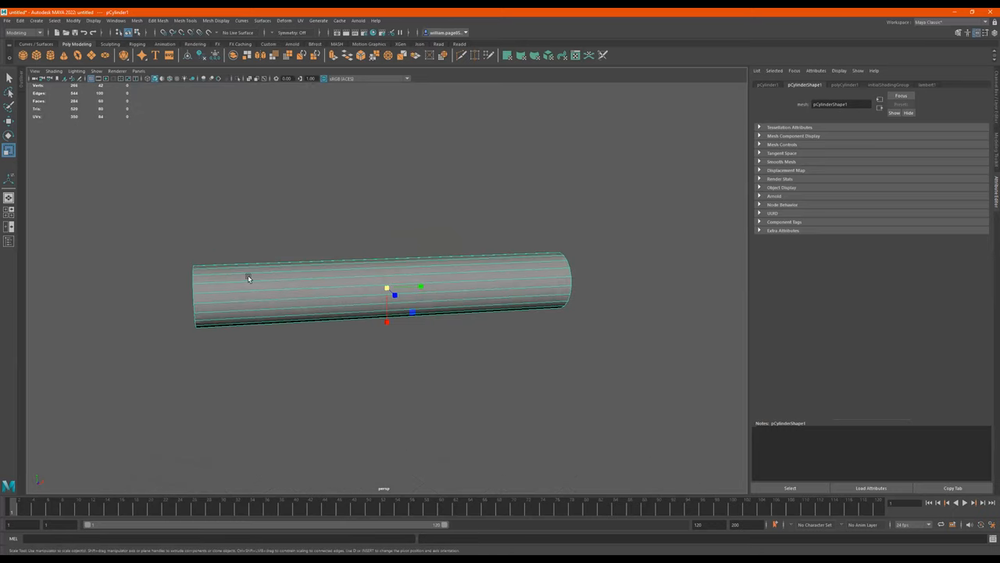
mouse_move(307, 294)
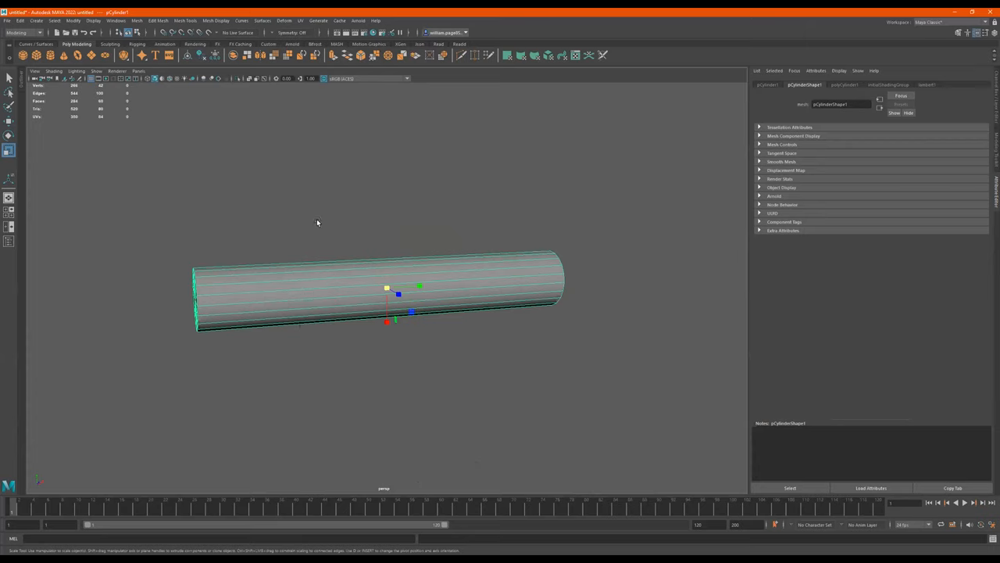
mouse_move(286, 294)
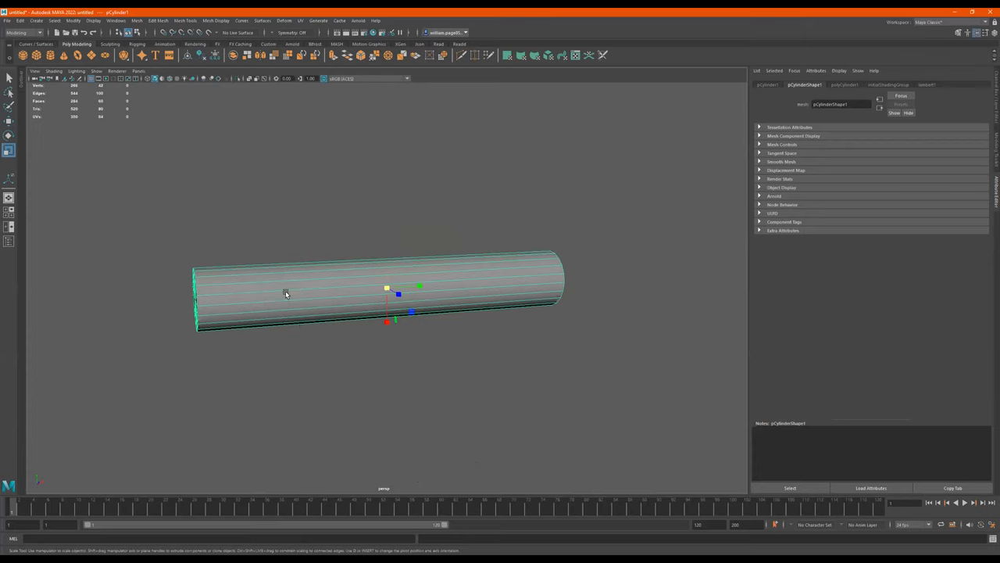
Shrink the rod down into a short thin horizontal bar in wireframe.
right_click(286, 304)
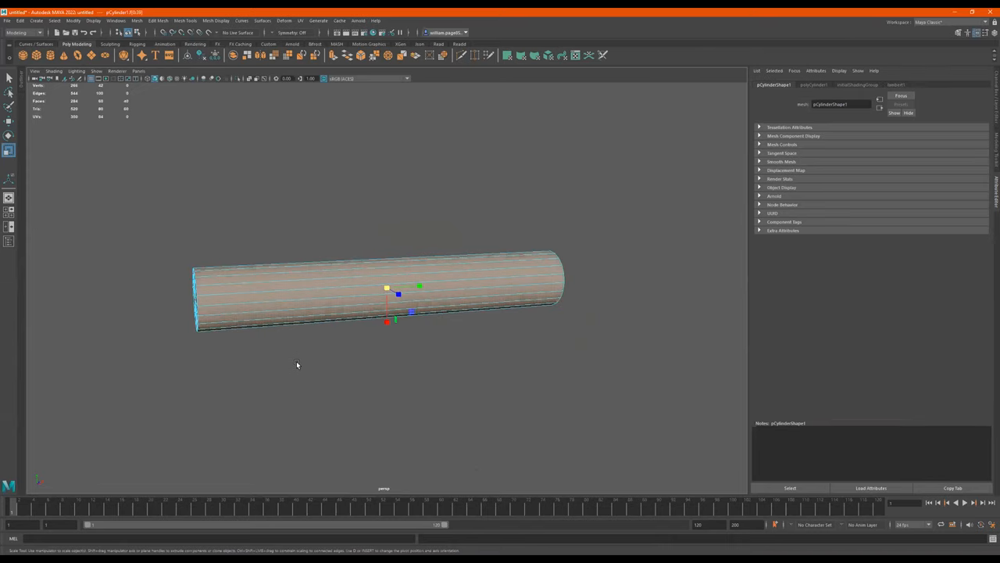
key(4)
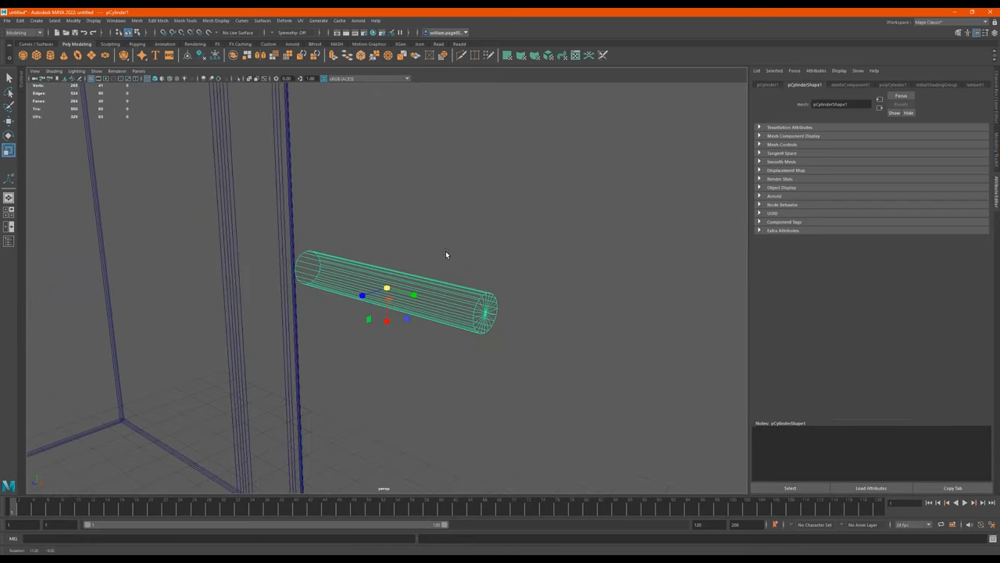
drag(447, 253, 442, 301)
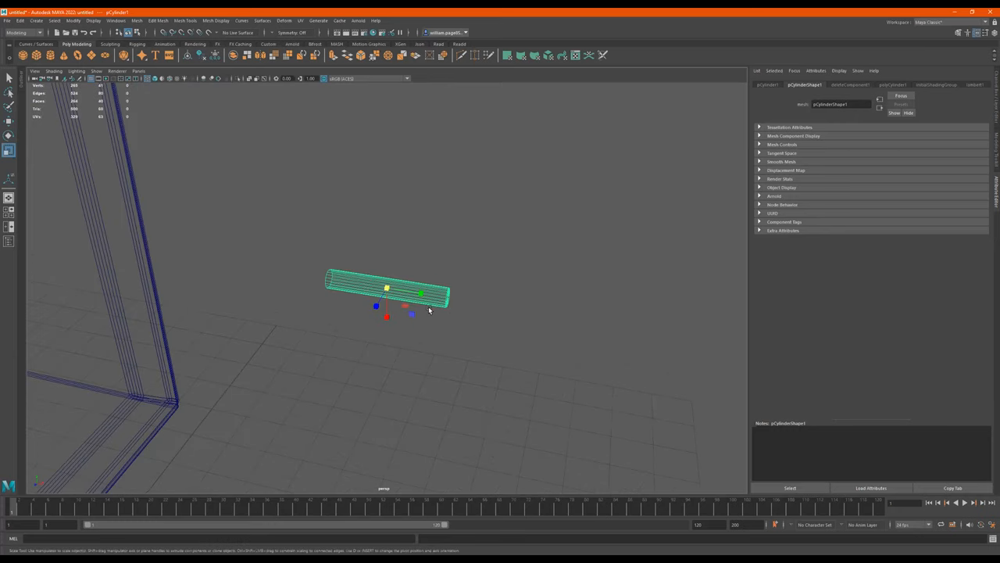
mouse_move(575, 189)
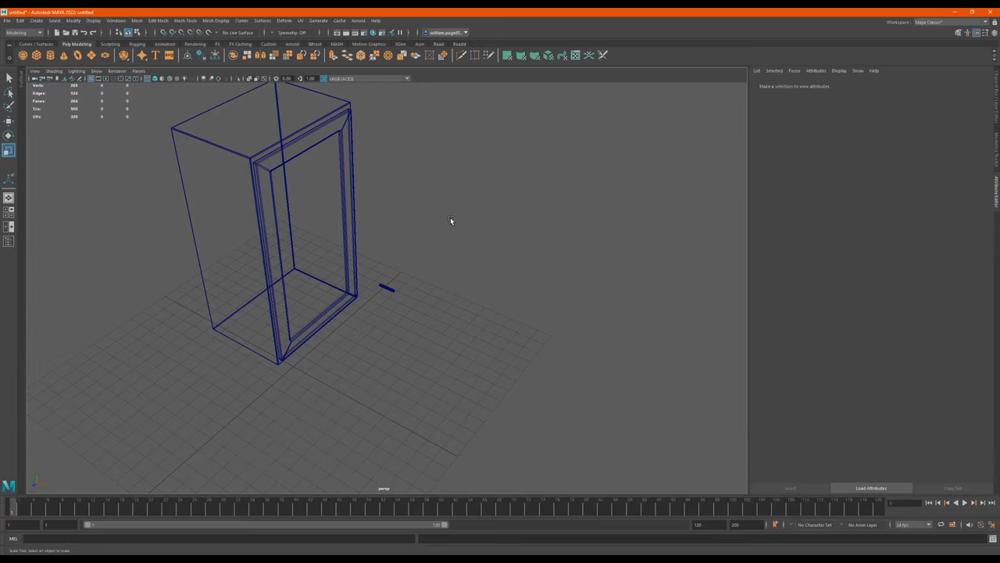
Stand a second cylinder upright as a tall thin pole beside the short bar, in shaded view.
key(5)
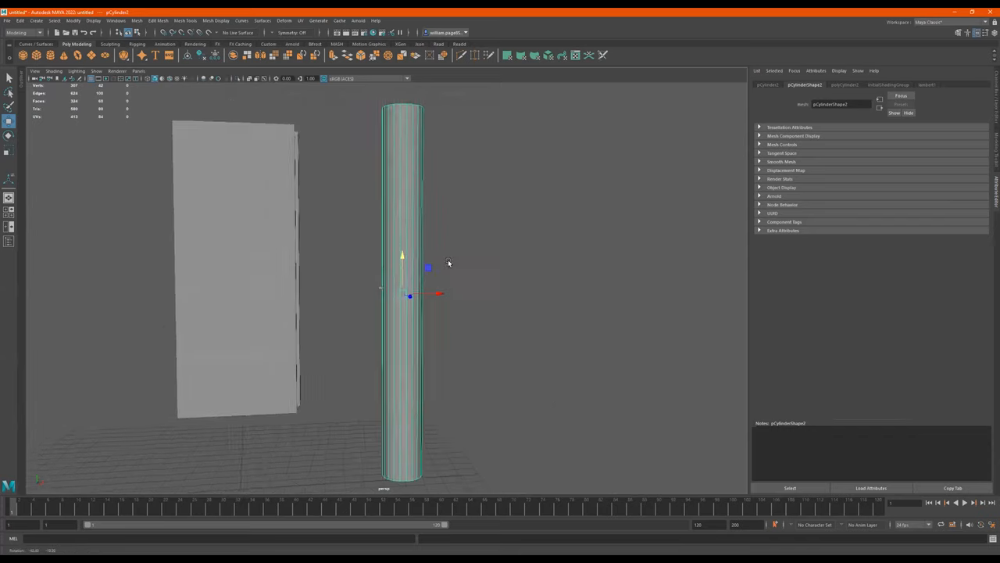
drag(450, 263, 372, 316)
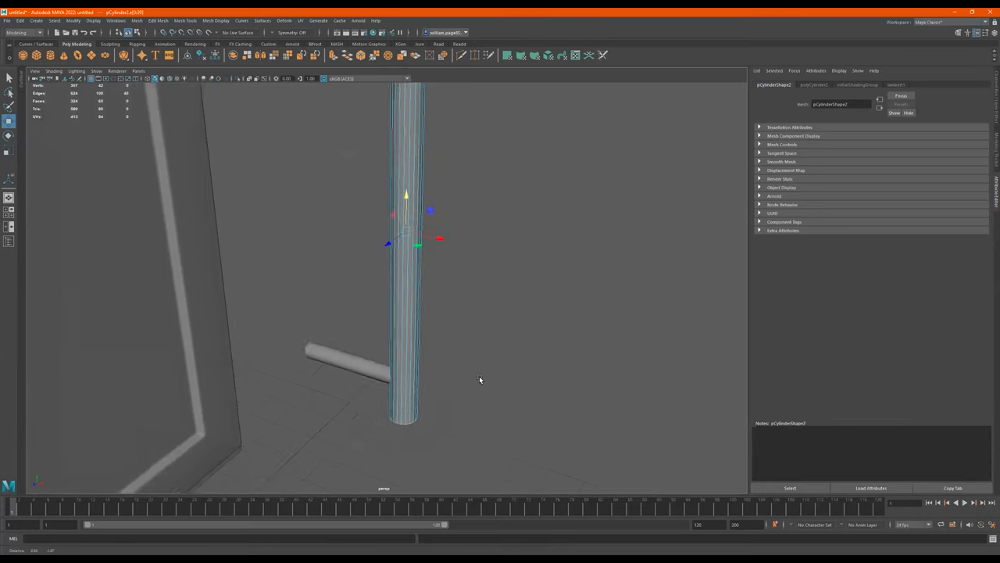
Add short cylinder standoffs at the upright rod's top and bottom to form a bar handle.
right_click(437, 274)
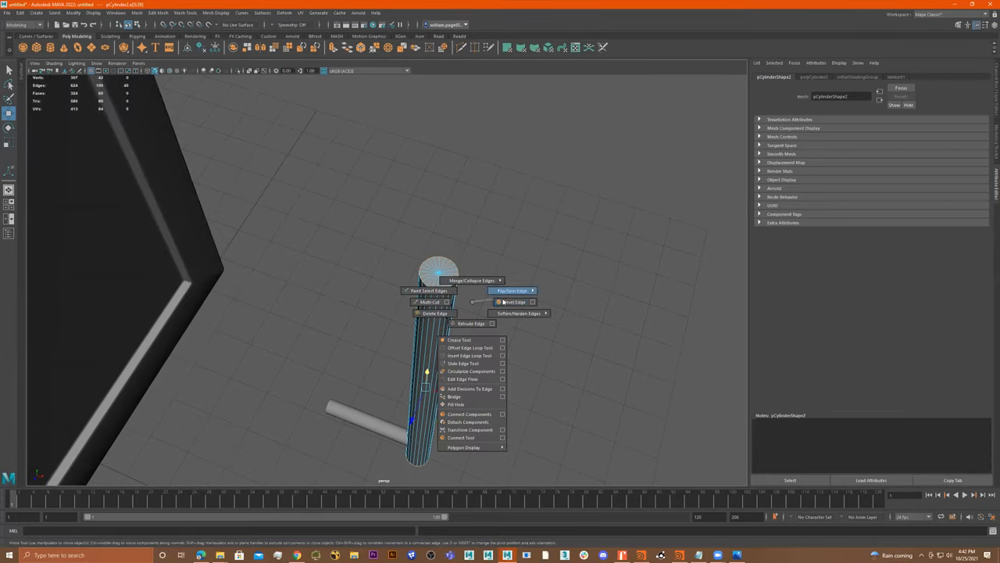
click(512, 303)
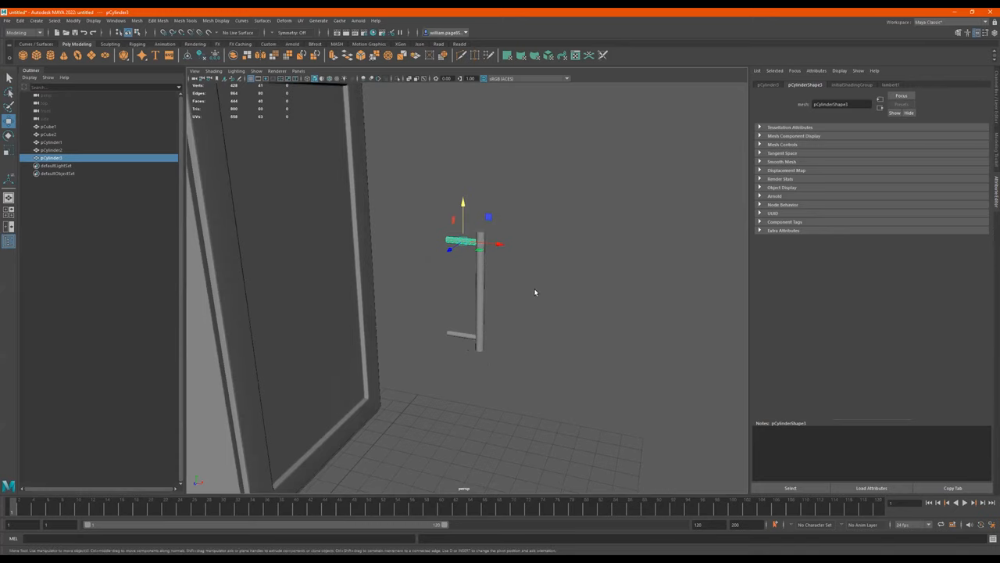
click(53, 150)
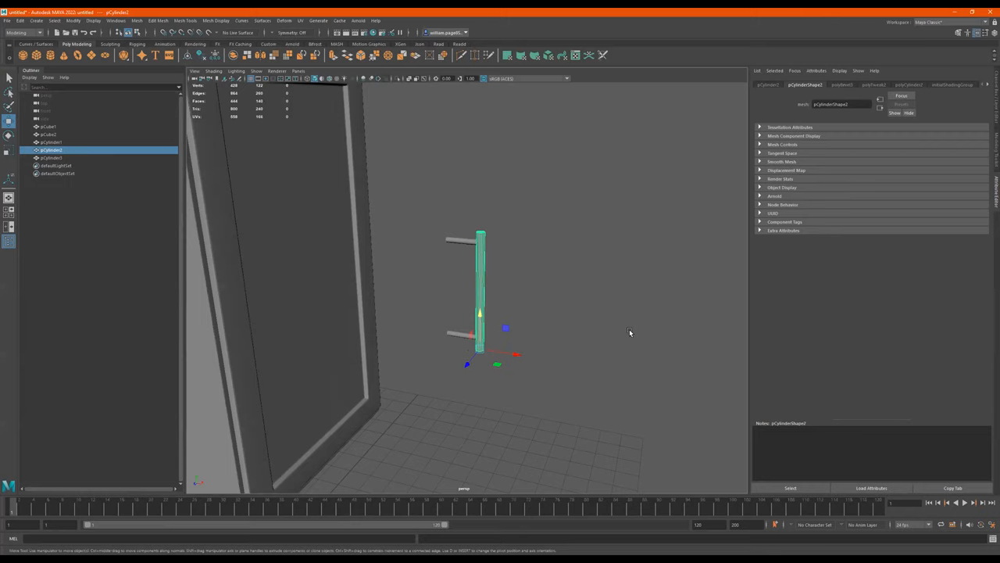
mouse_move(496, 256)
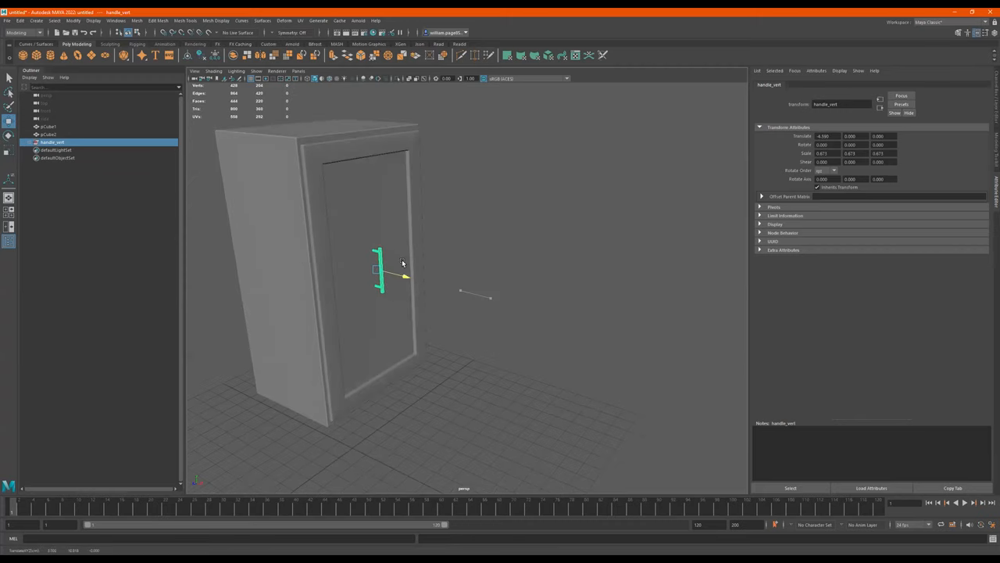
Move the grouped handle_vert onto the front of the cabinet door.
drag(403, 265, 412, 262)
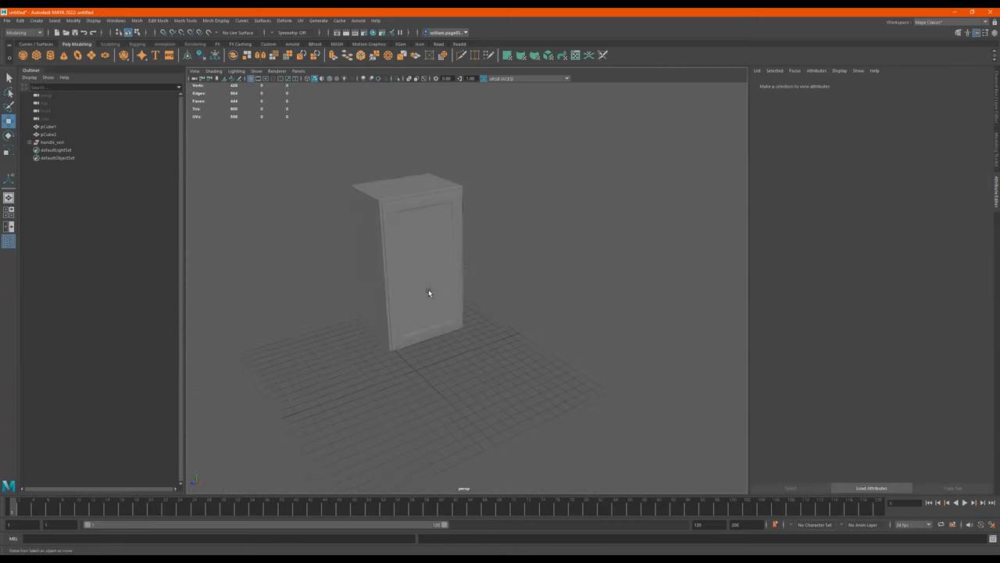
Place a second framed door beside the first to make the upper cabinet double-doored.
drag(429, 294, 572, 216)
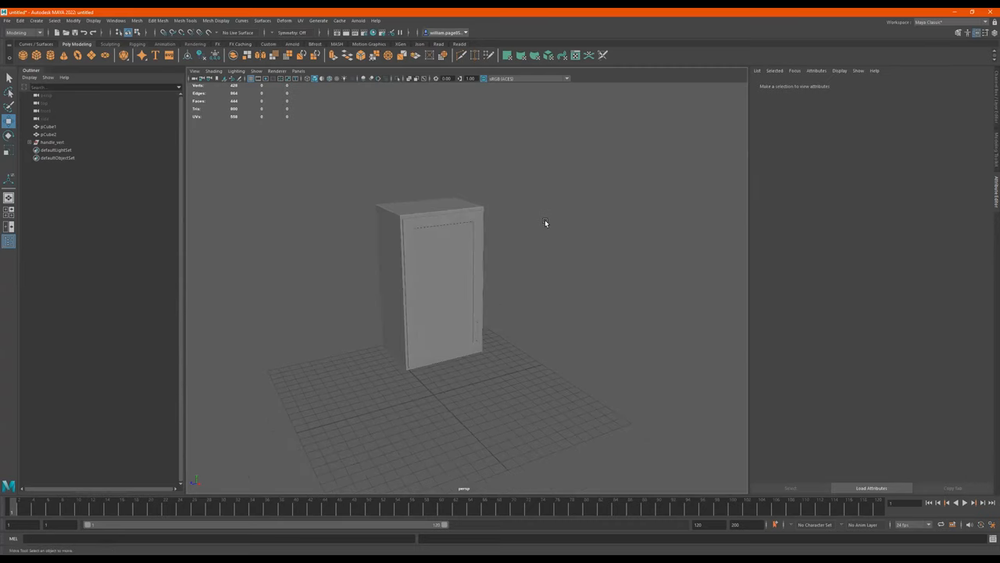
click(431, 281)
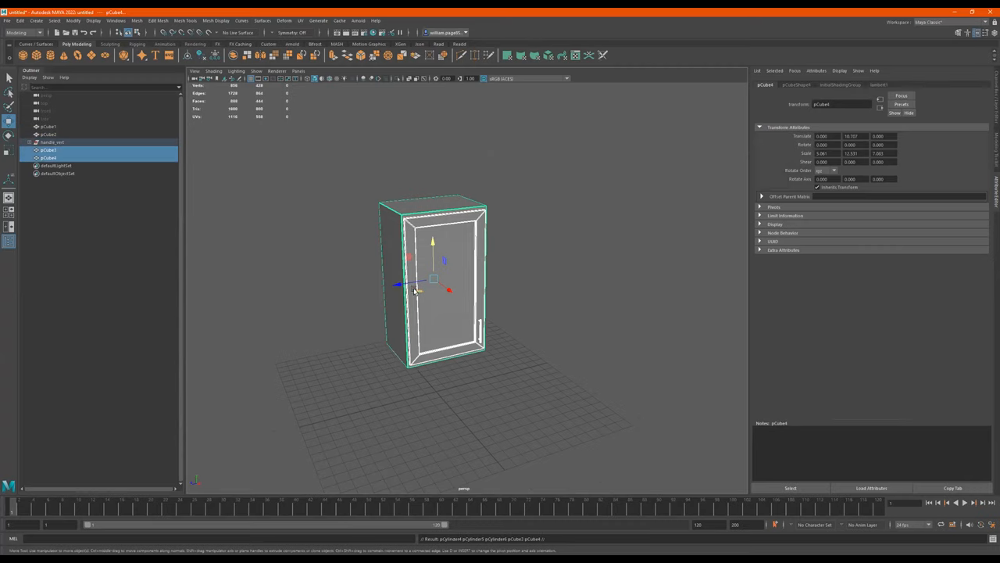
drag(432, 278, 508, 269)
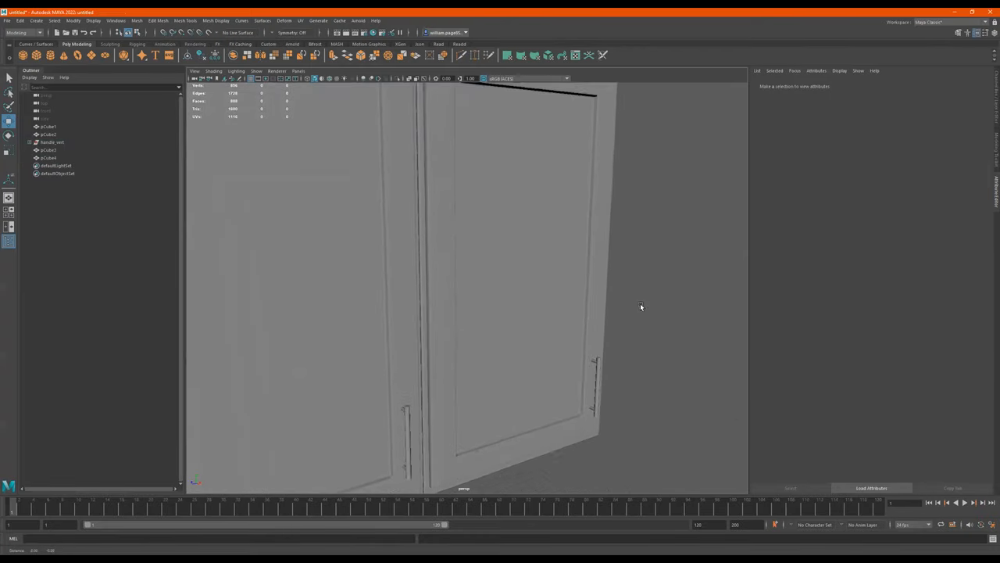
Move both doors' vertical bar handles low beside the central seam between the doors.
click(595, 383)
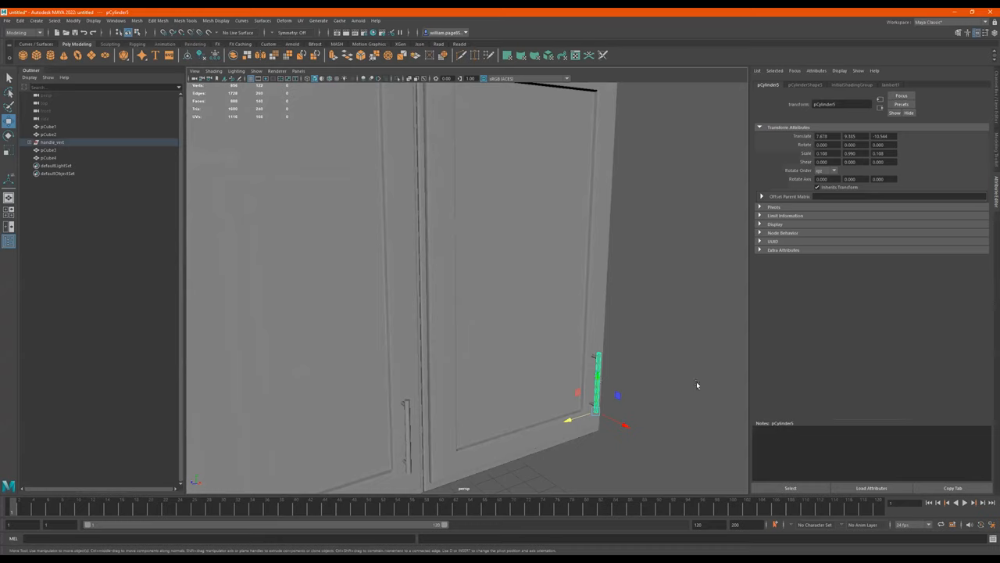
click(52, 142)
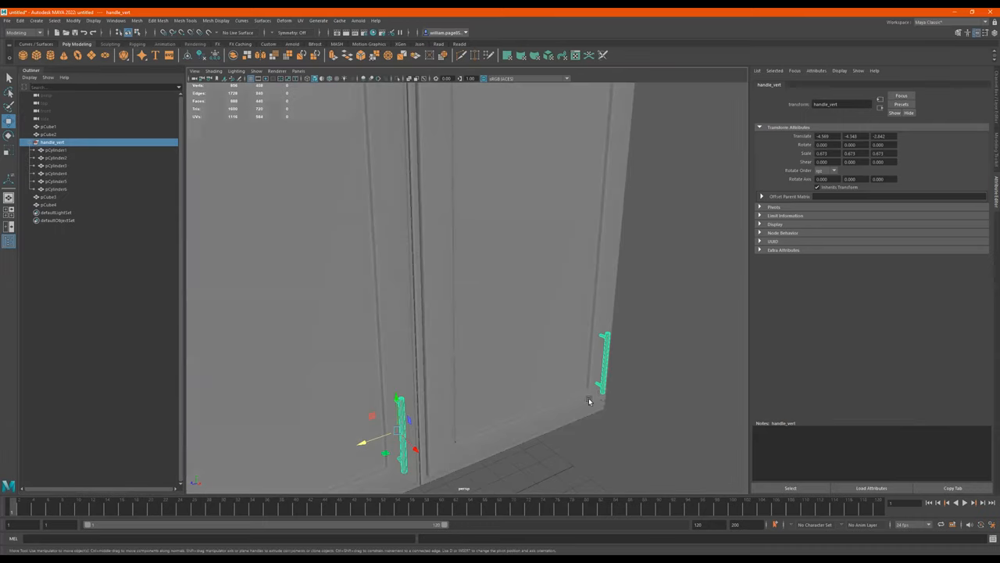
drag(589, 402, 453, 435)
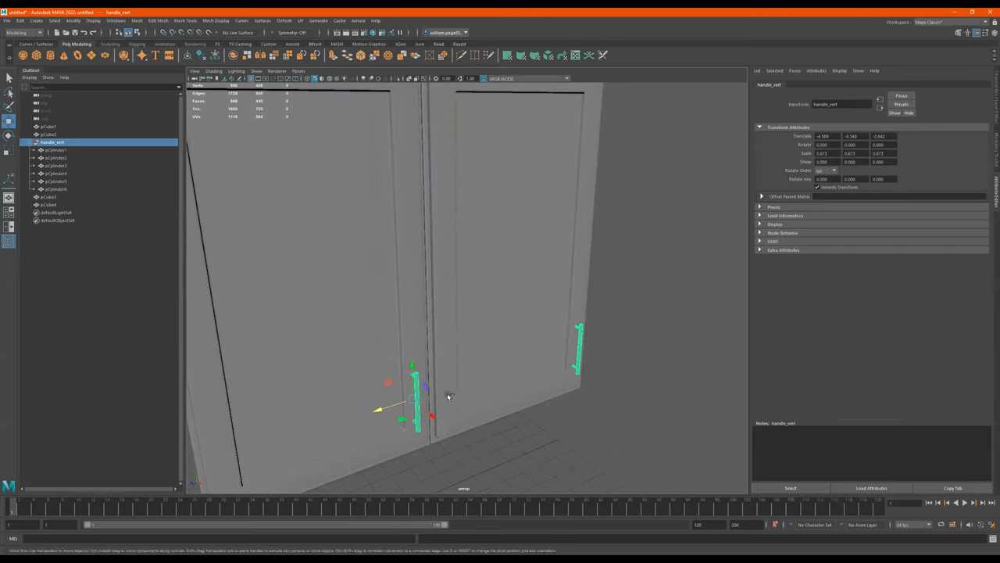
mouse_move(66, 191)
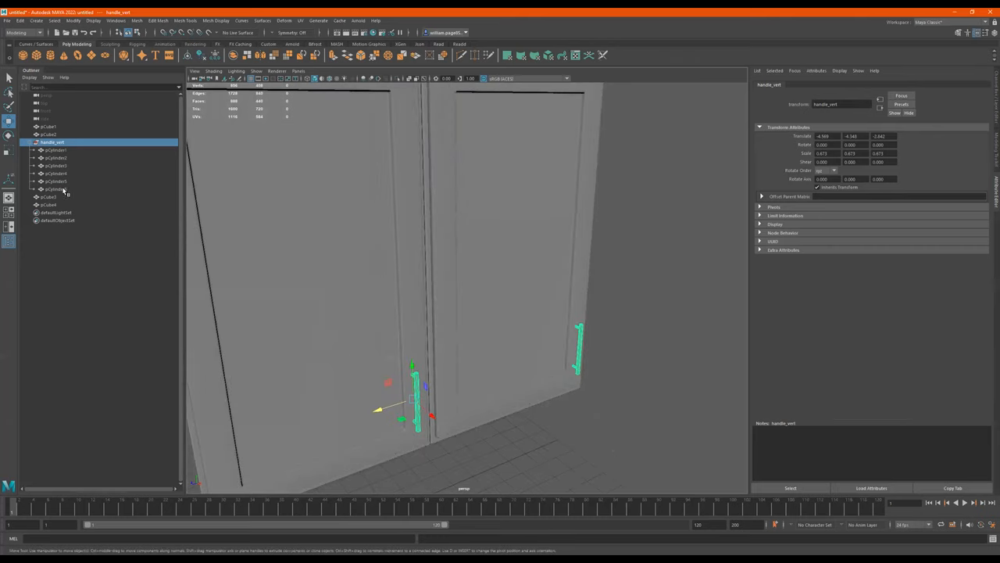
click(55, 188)
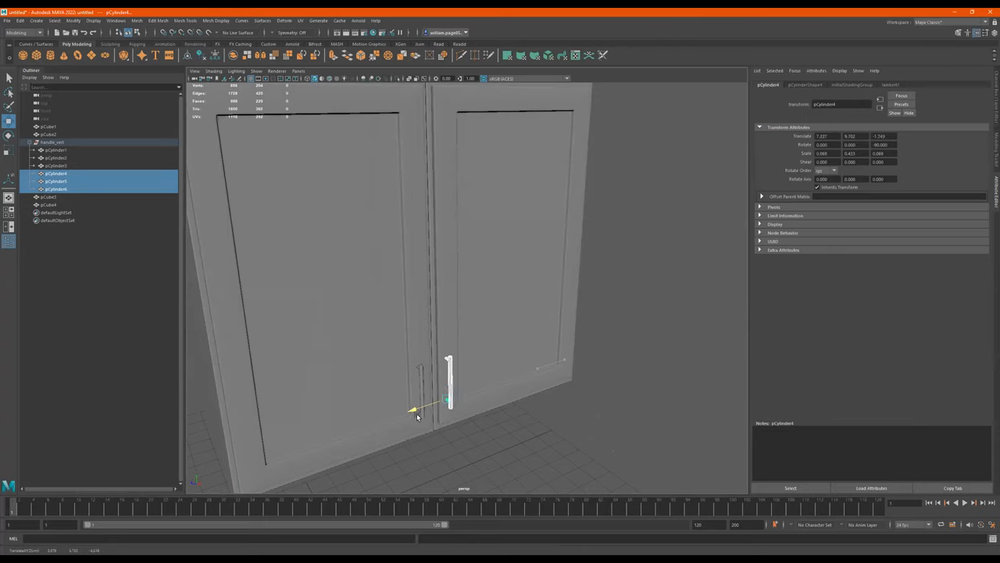
drag(415, 414, 387, 394)
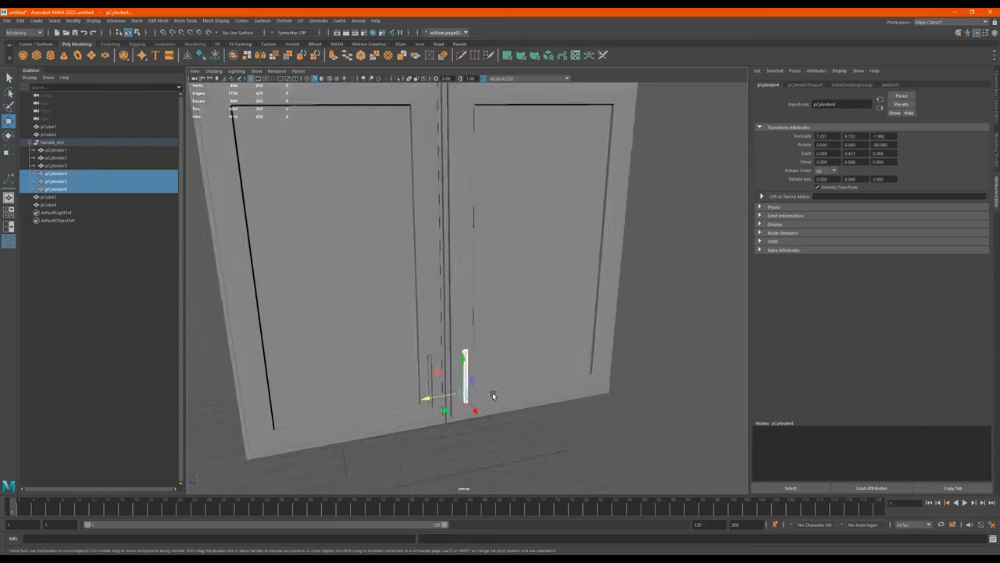
drag(492, 394, 539, 362)
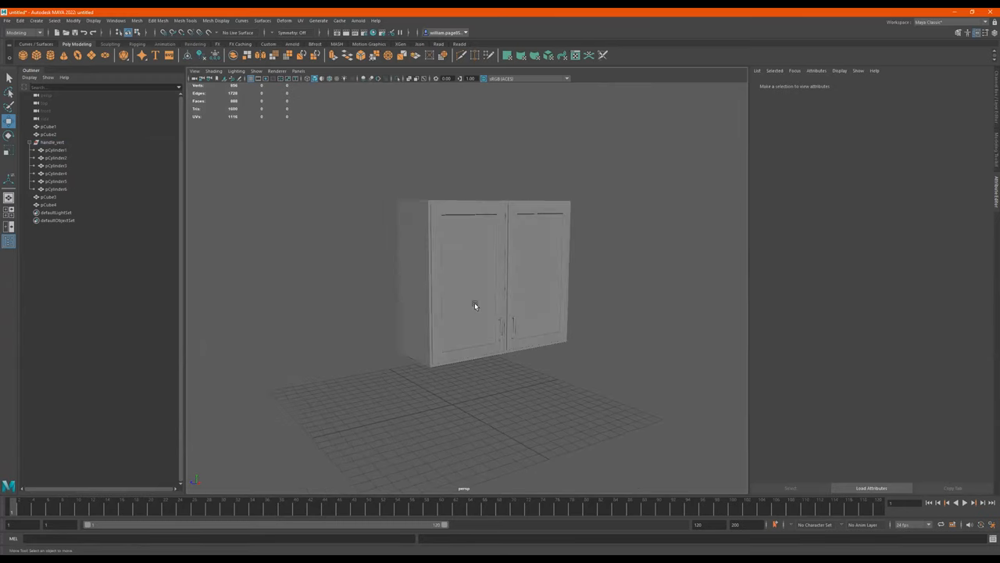
Pull the duplicated body's top vertices down to drawer-cabinet height and adjust its inset front.
click(425, 281)
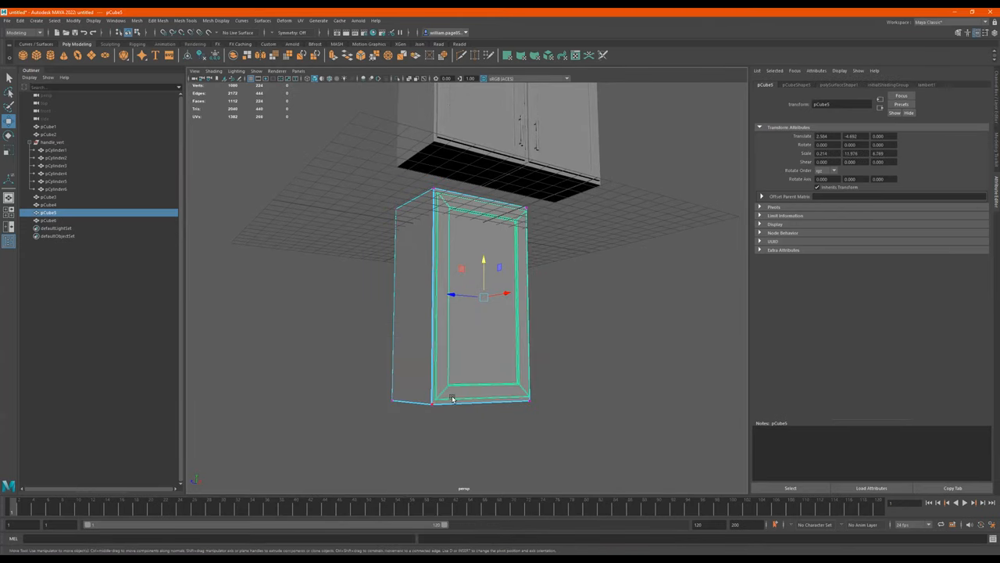
mouse_move(575, 331)
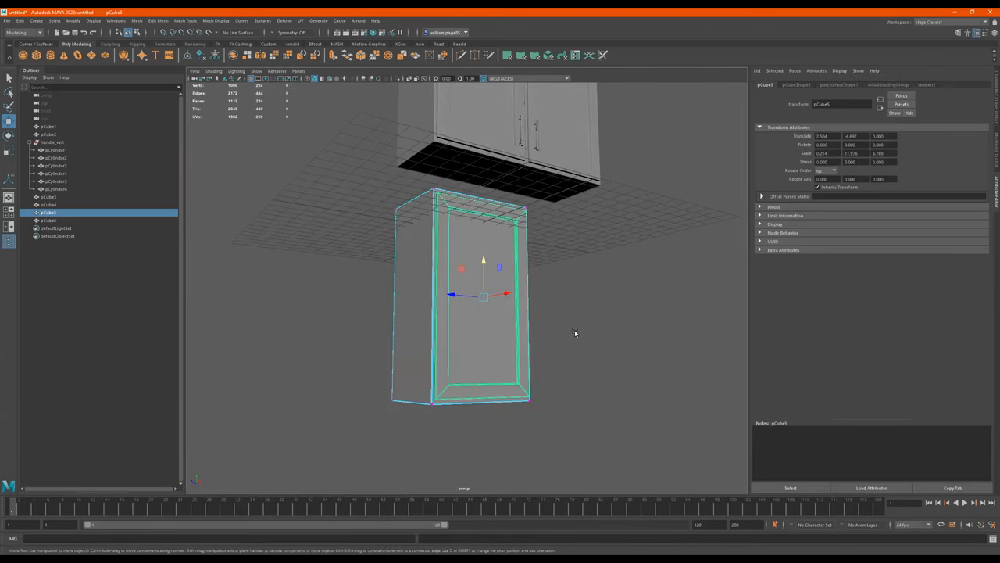
key(4)
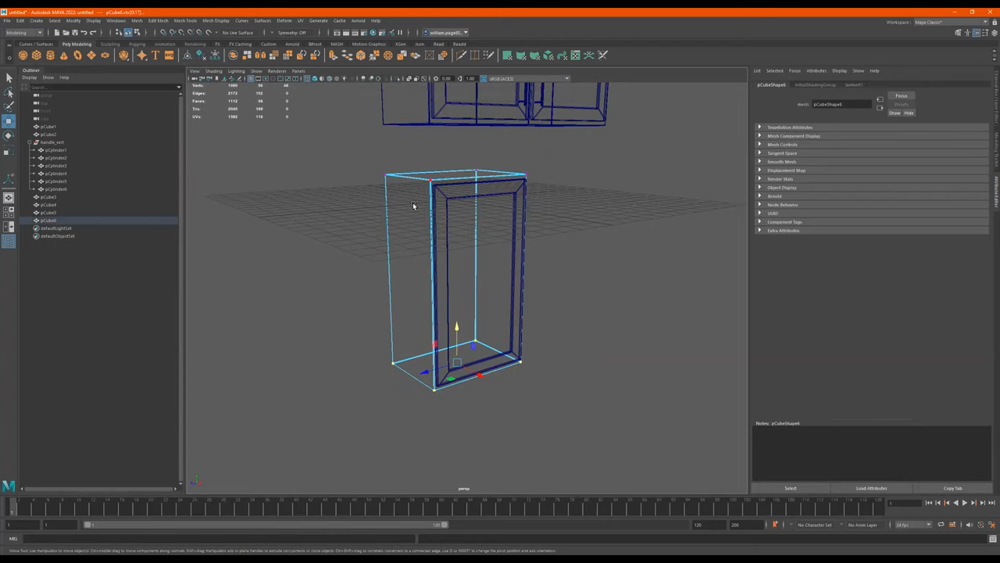
key(5)
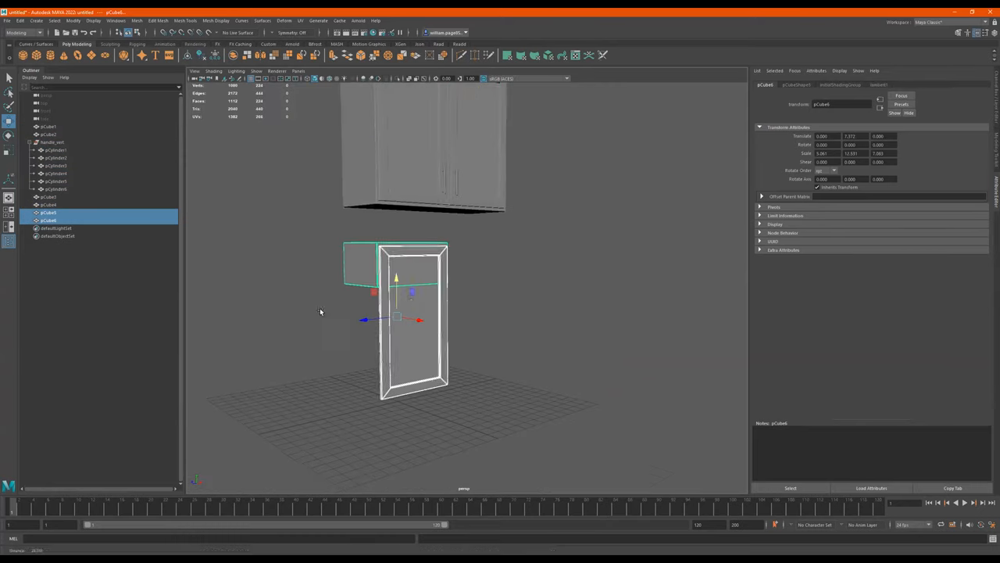
drag(397, 279, 397, 375)
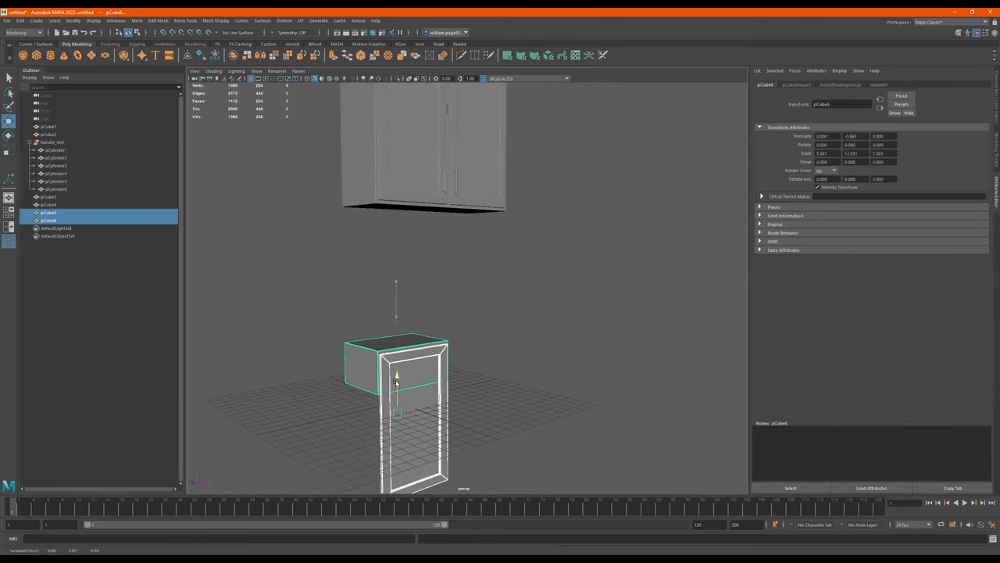
drag(397, 376, 397, 394)
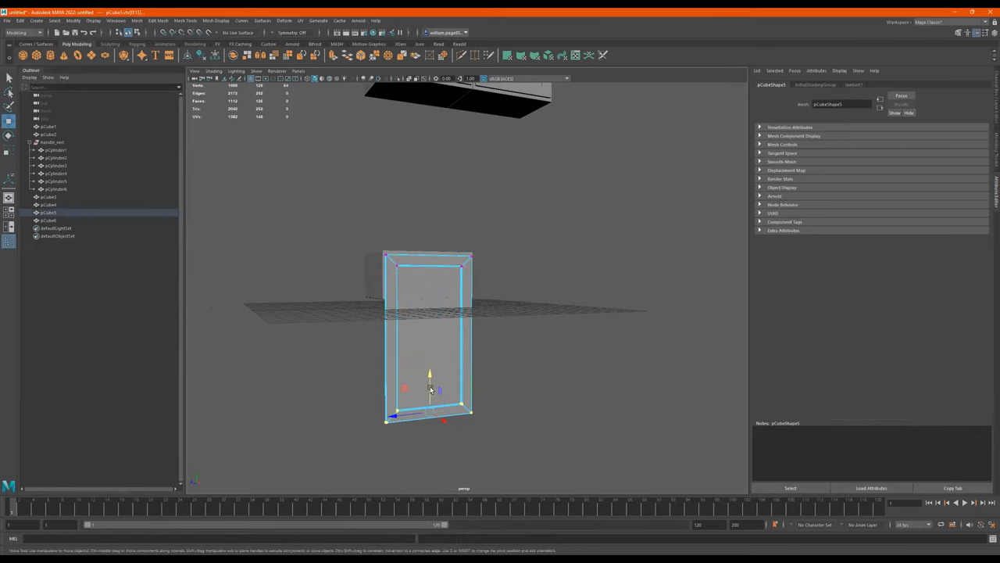
drag(430, 375, 430, 265)
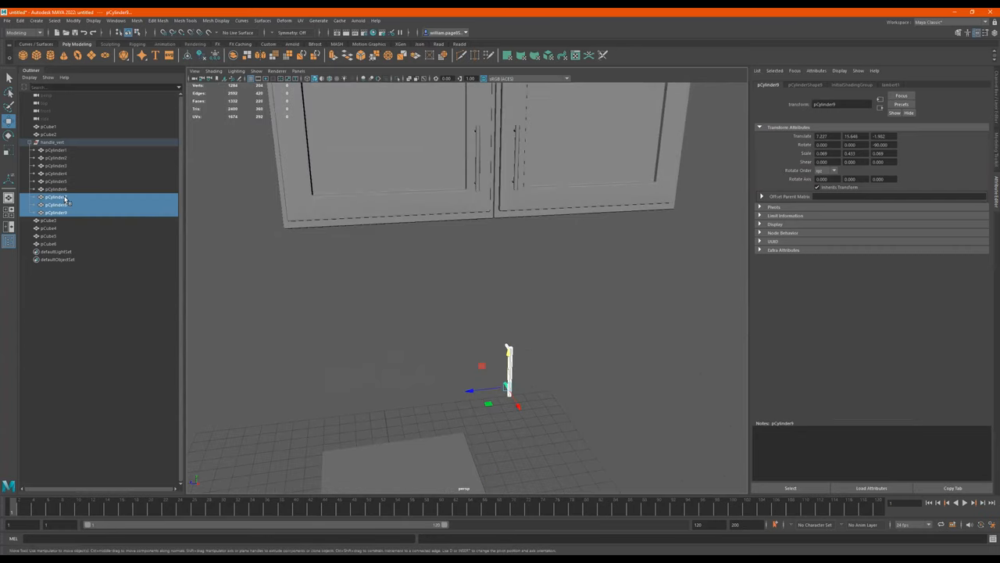
Group the two door handle meshes into one handle unit and select the group for copying.
click(56, 197)
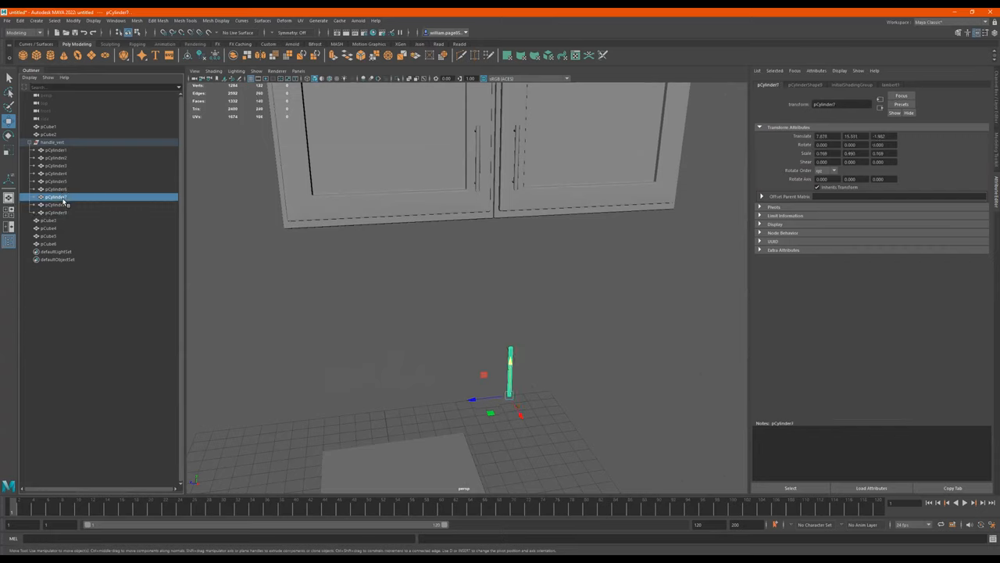
click(57, 213)
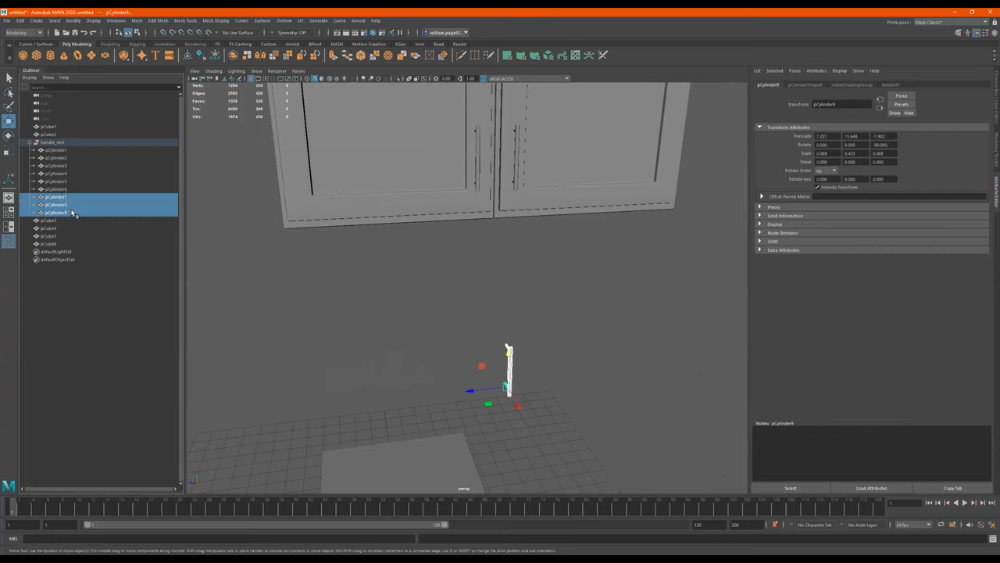
mouse_move(61, 201)
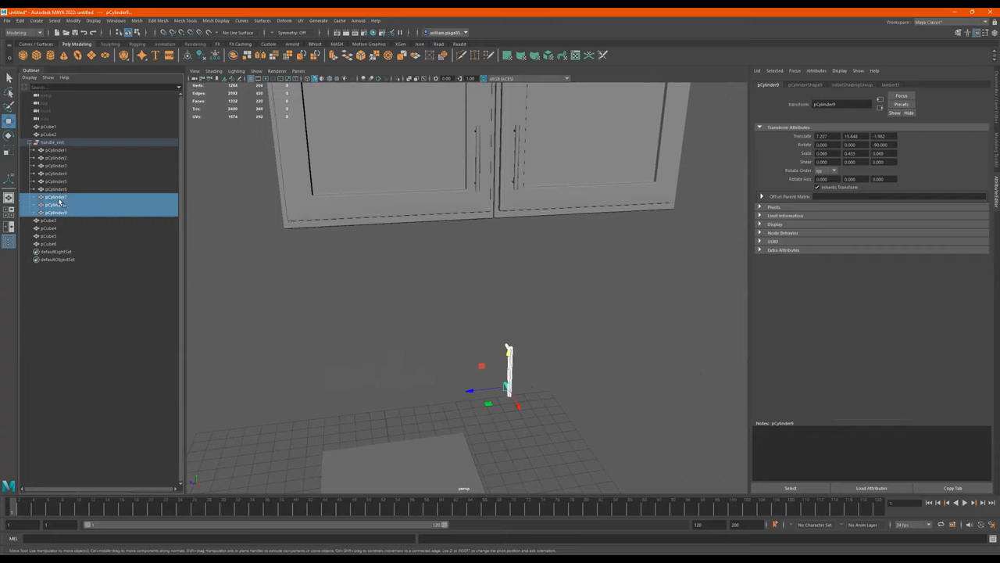
key(ctrl+g)
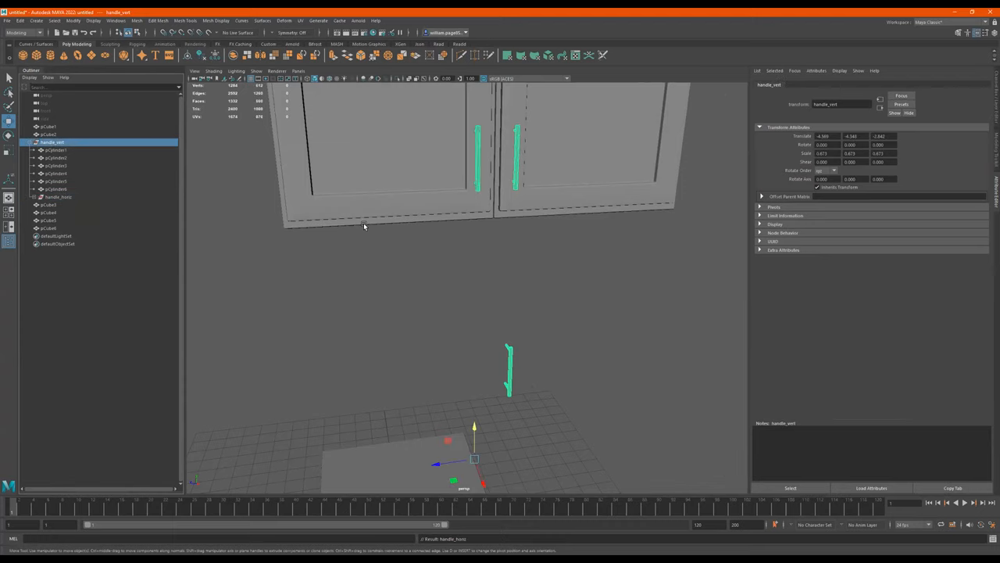
click(58, 197)
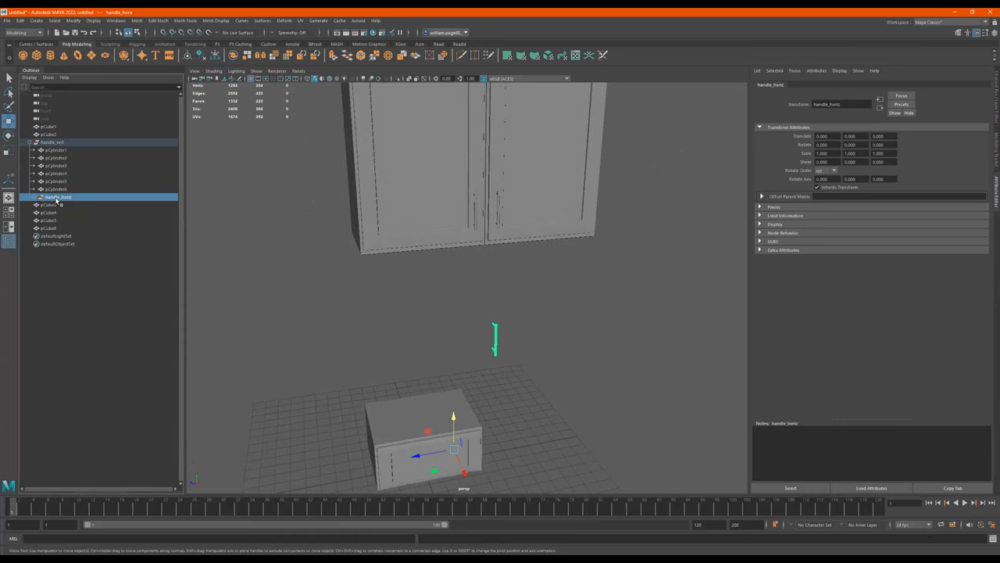
mouse_move(57, 197)
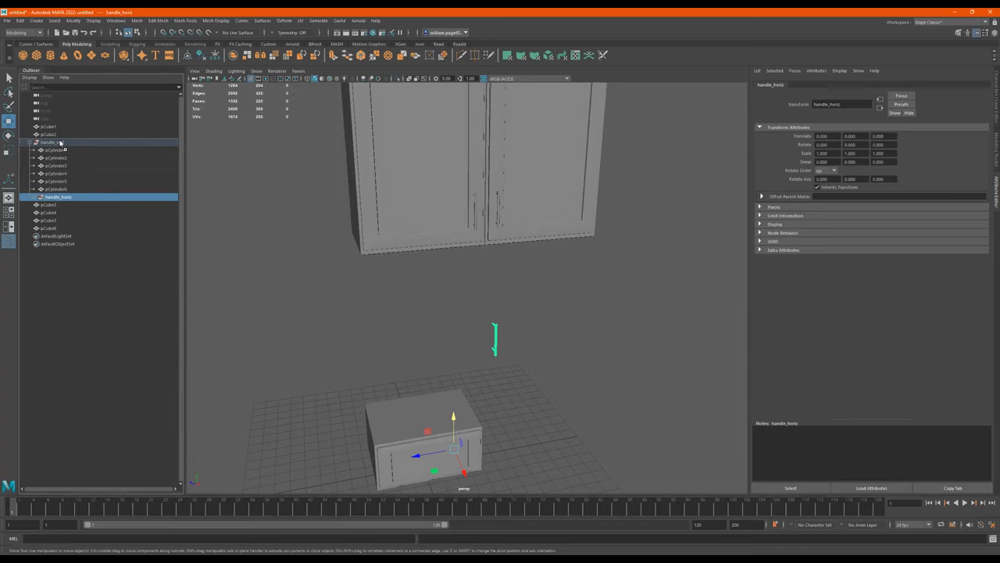
Rotate the copied handle group 90° so it lies horizontally for the drawer front.
click(53, 142)
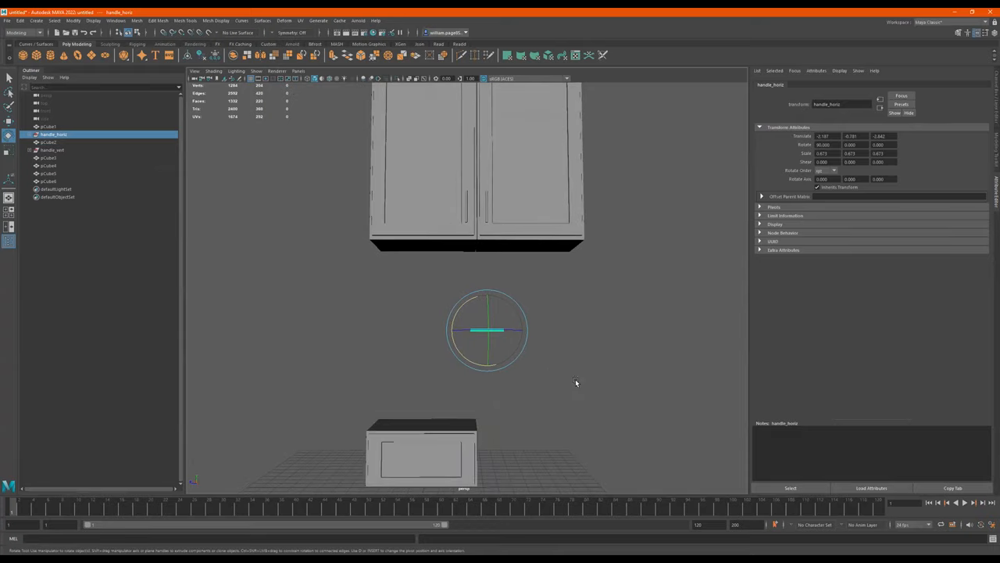
drag(484, 329, 381, 331)
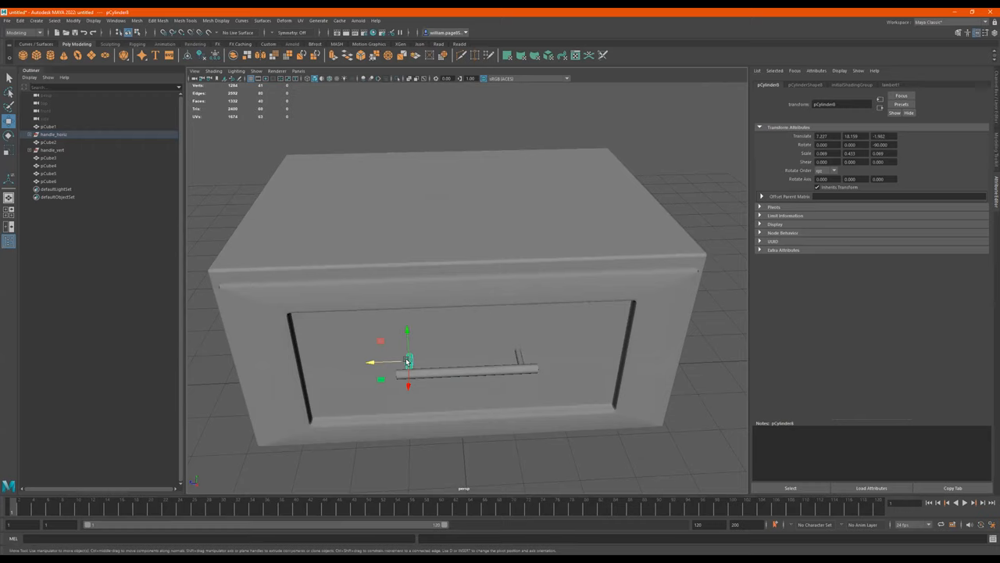
Spread the handle's two end posts outward and stretch the cylinder bar toward the right post.
drag(407, 363, 350, 364)
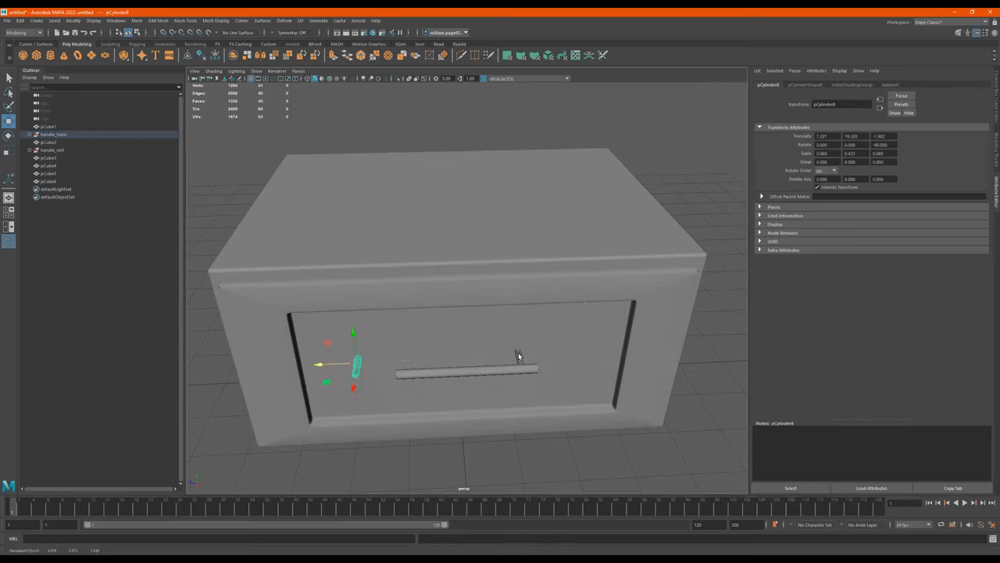
drag(356, 363, 555, 356)
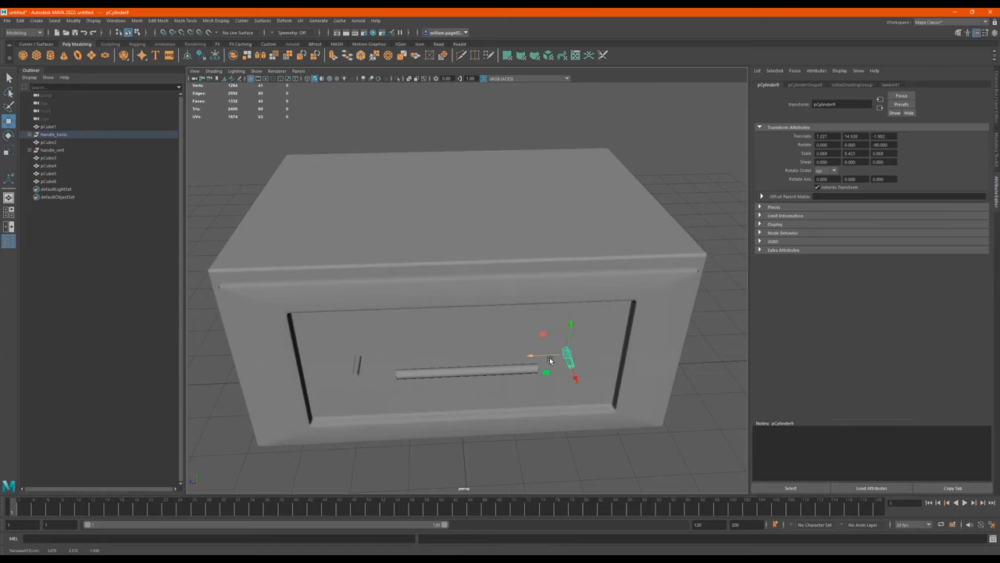
drag(550, 359, 632, 382)
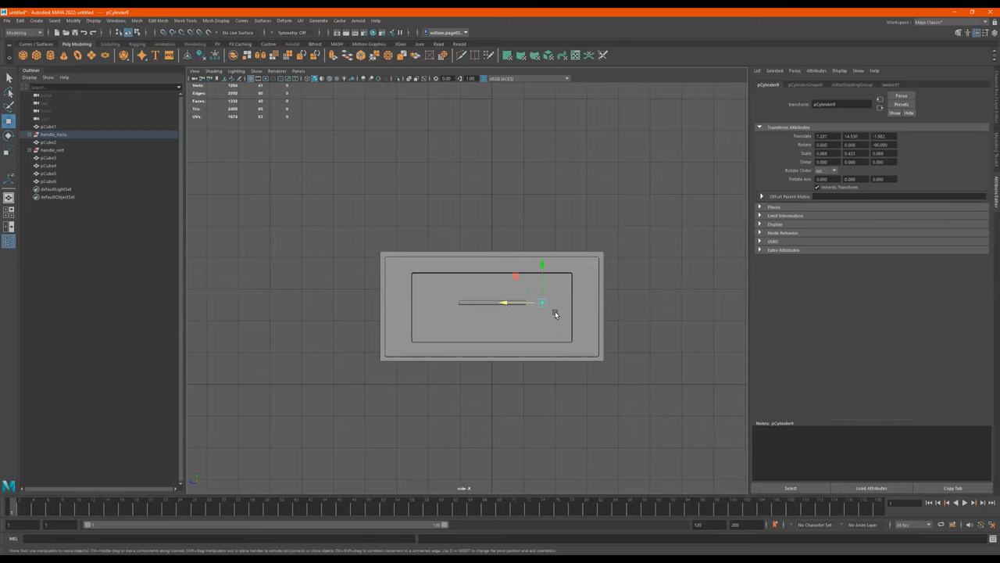
key(4)
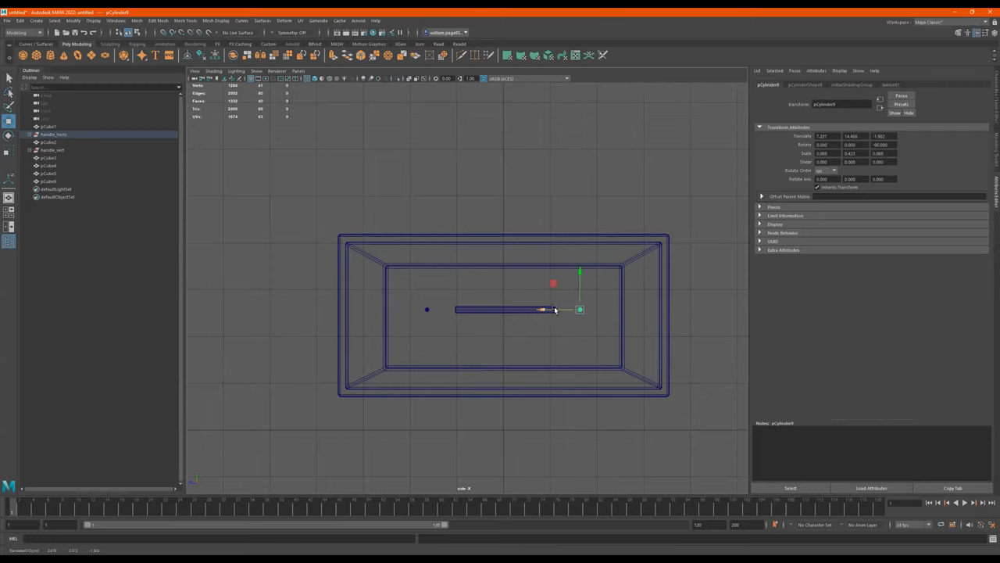
drag(539, 309, 515, 309)
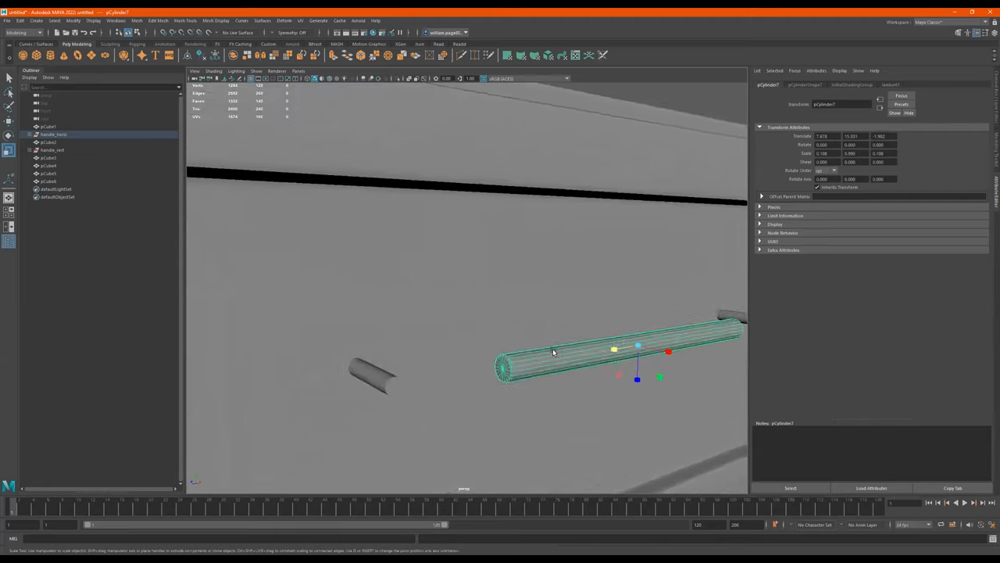
Lengthen the bar to span both posts, nearly across the recessed drawer front panel.
drag(553, 351, 386, 328)
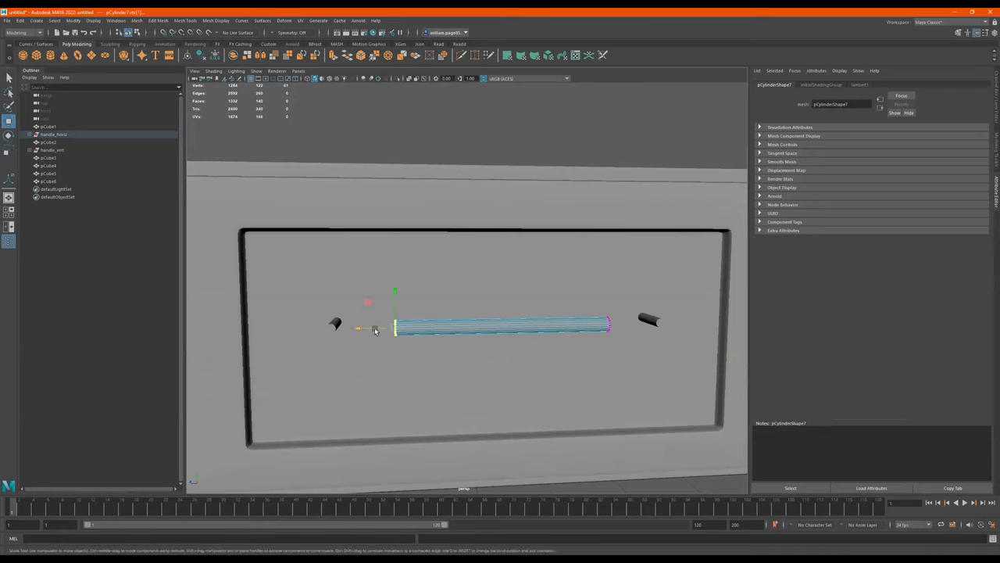
drag(375, 328, 300, 328)
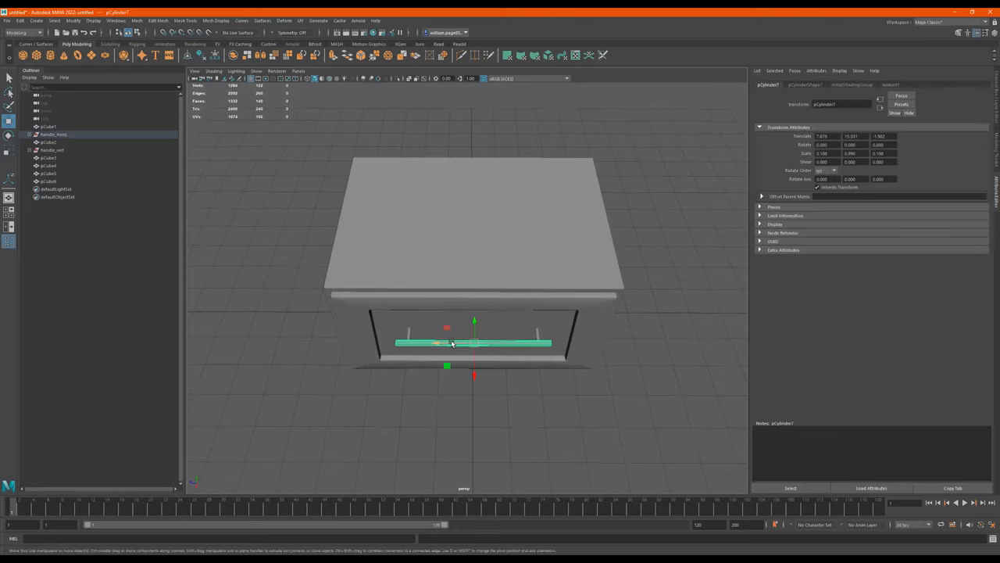
drag(469, 344, 492, 336)
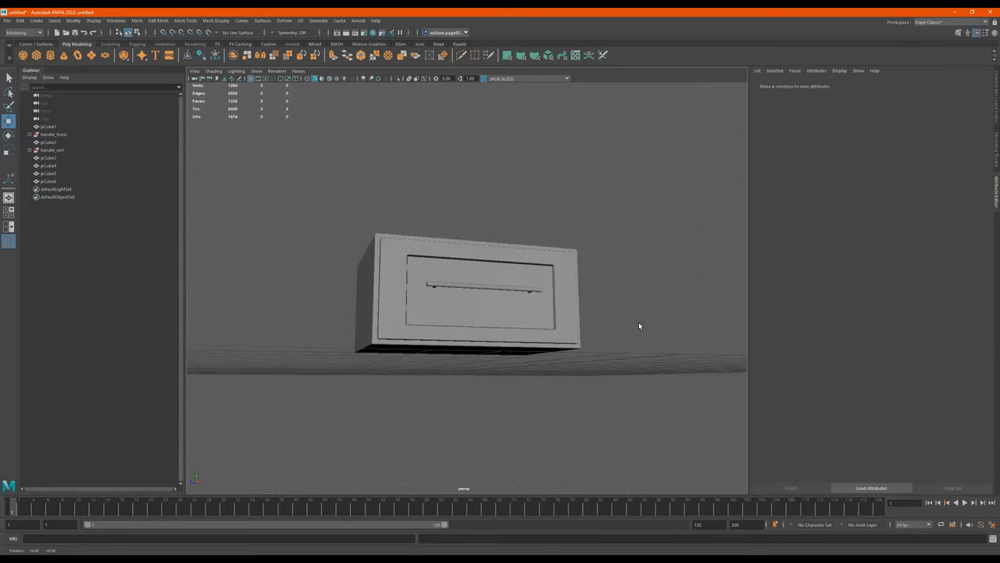
drag(639, 327, 603, 344)
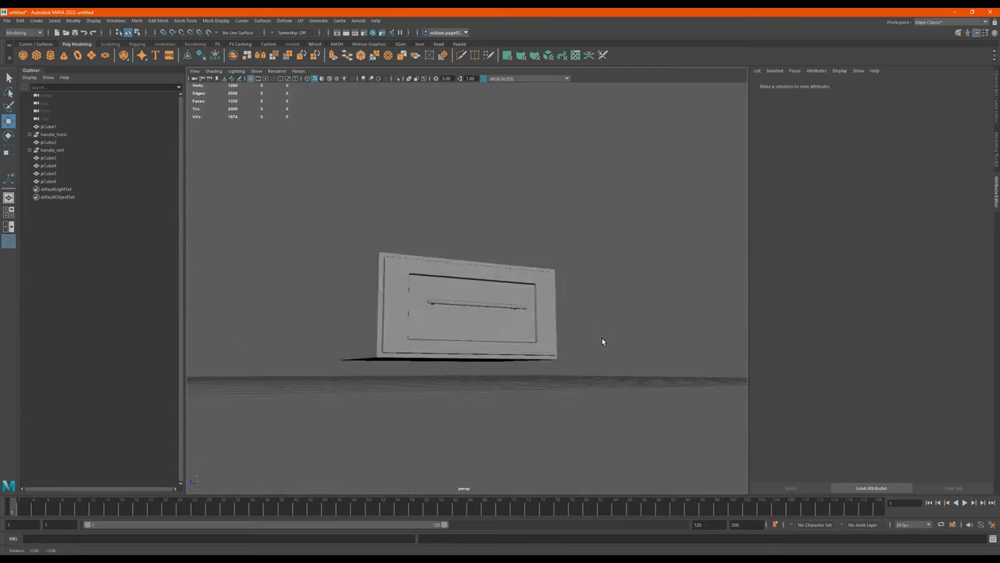
drag(601, 341, 528, 274)
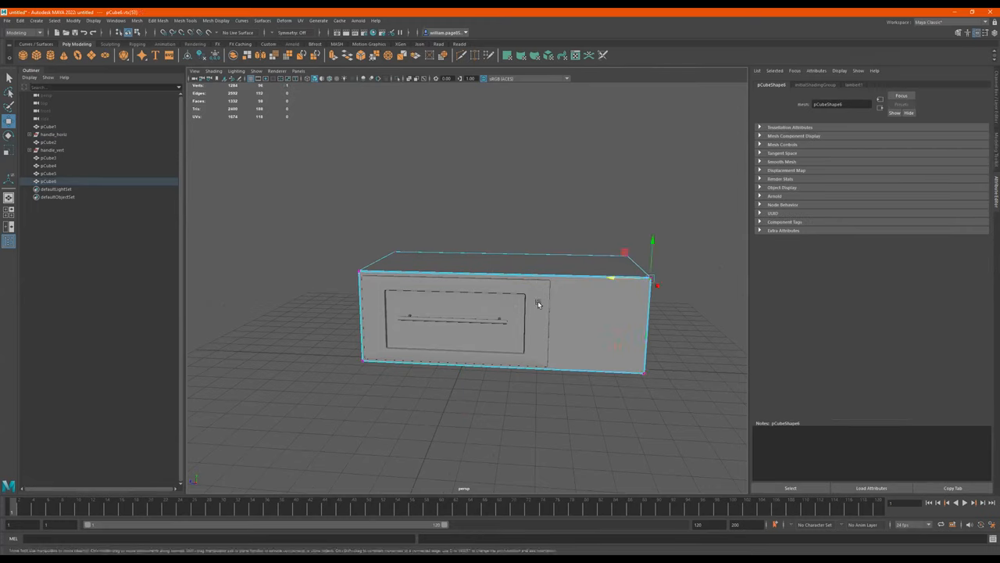
right_click(539, 303)
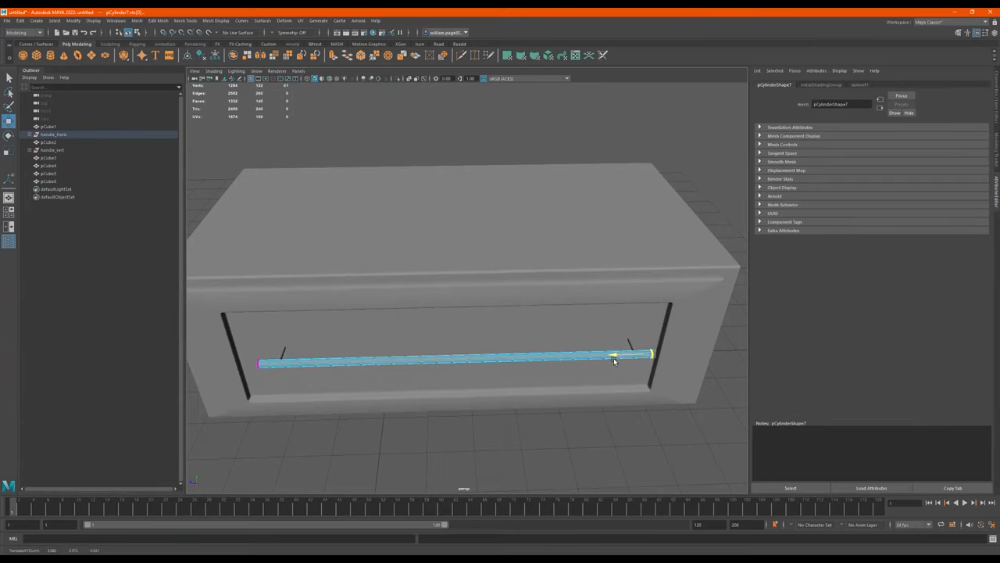
drag(614, 361, 538, 362)
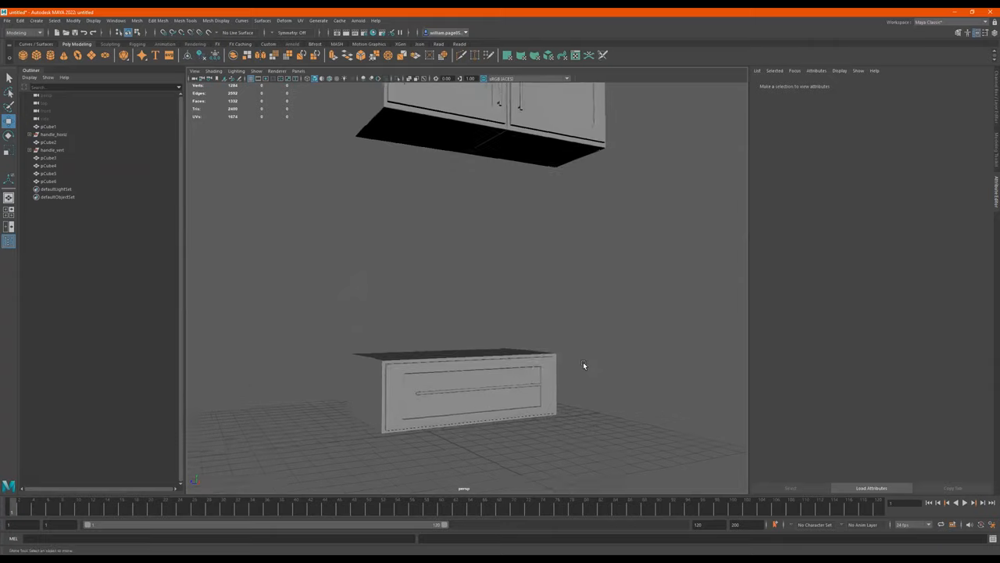
Duplicate the lower drawer cabinet and stack the copy directly on top of the original.
drag(584, 366, 503, 375)
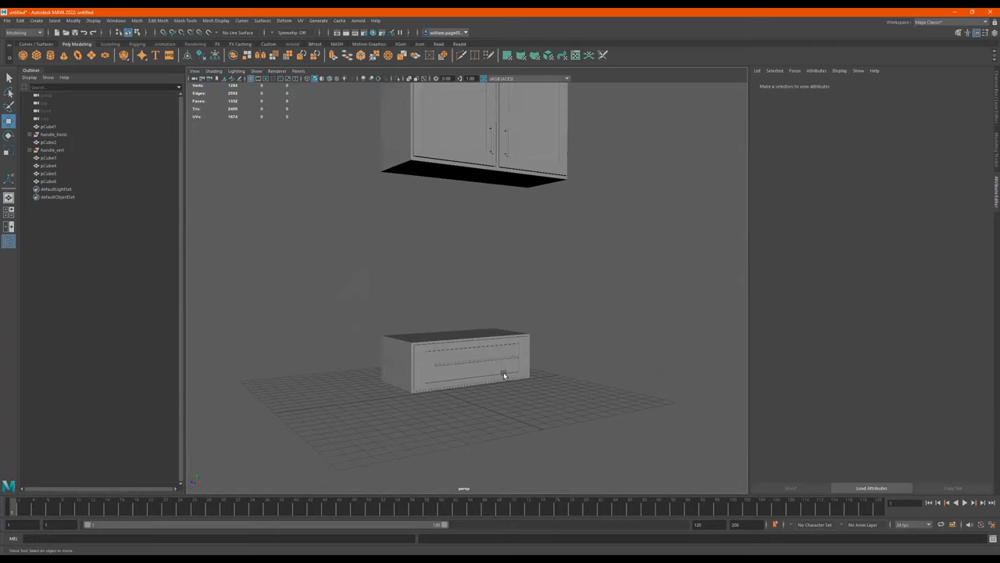
mouse_move(512, 350)
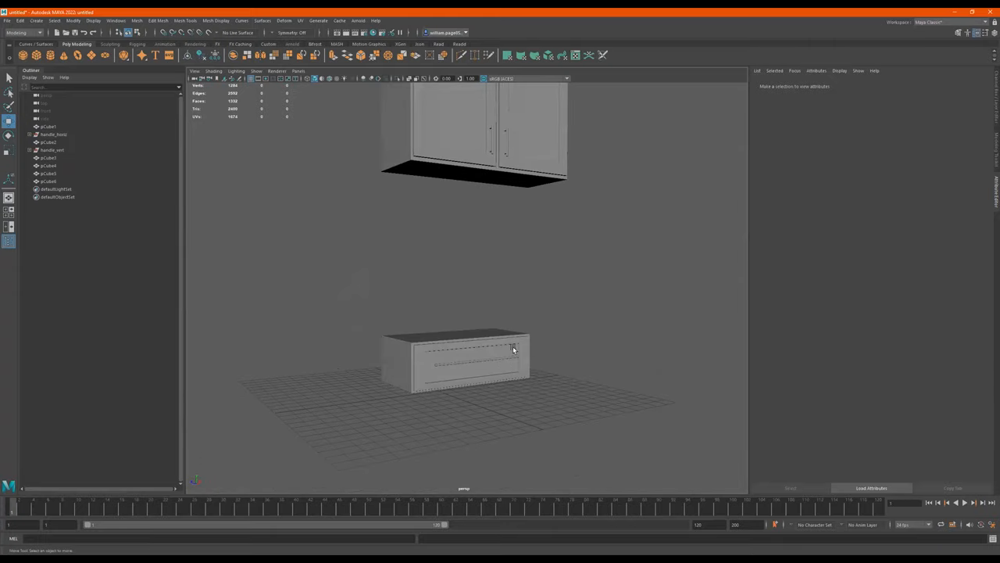
click(460, 359)
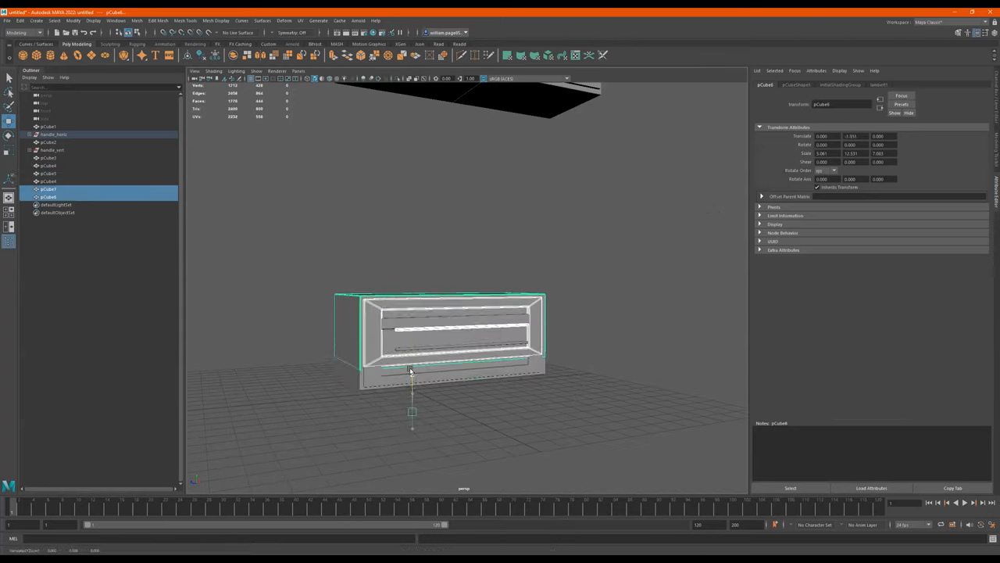
drag(412, 383, 412, 329)
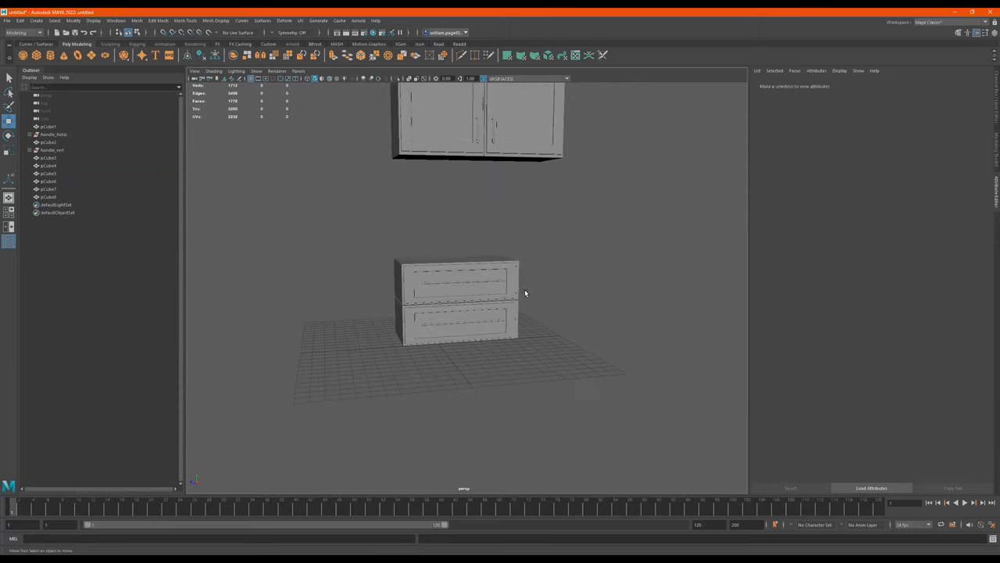
drag(508, 294, 531, 305)
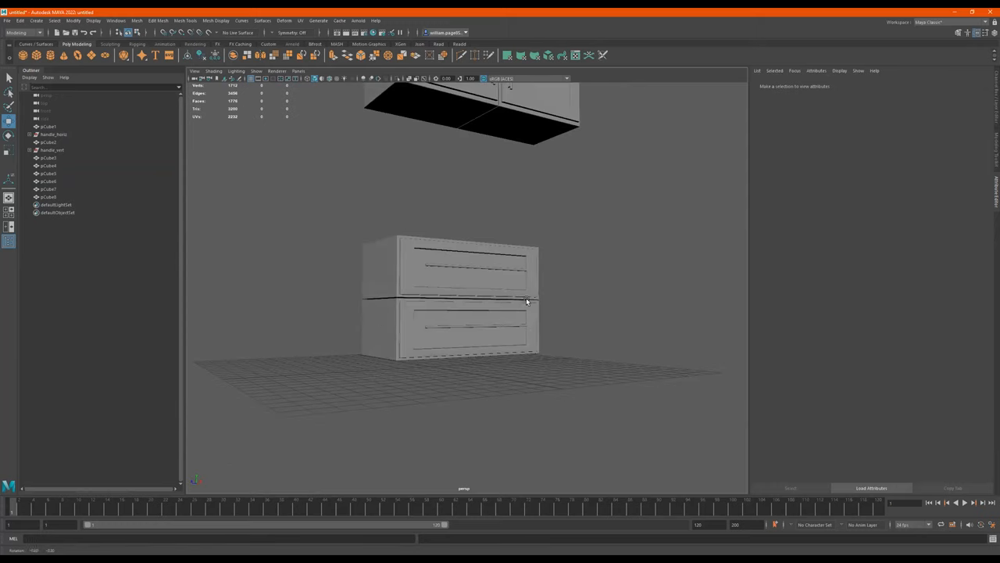
click(406, 316)
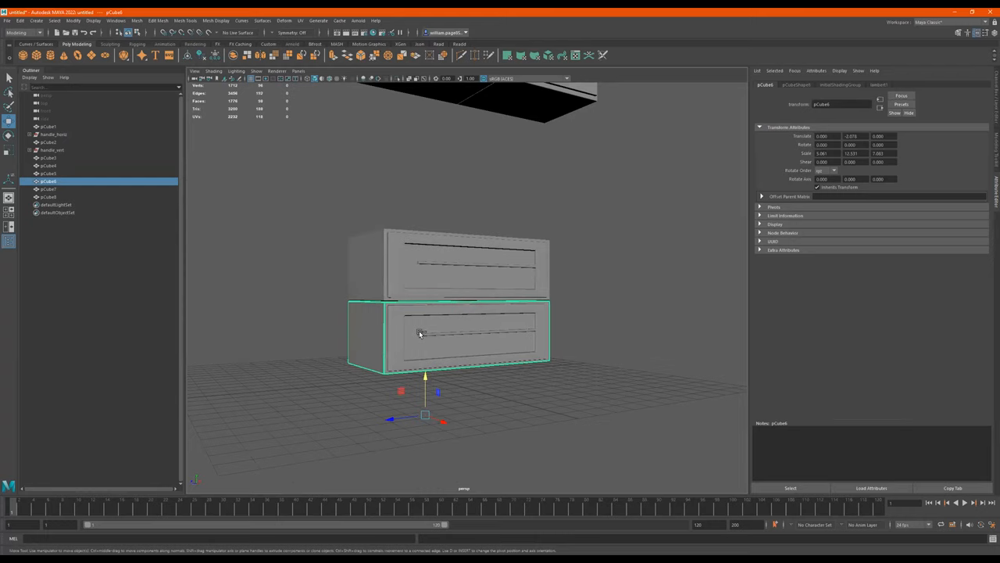
Place a cabinet copy below the stack, flatten it into a thin plinth, and marquee-select the whole stack.
drag(425, 380, 425, 445)
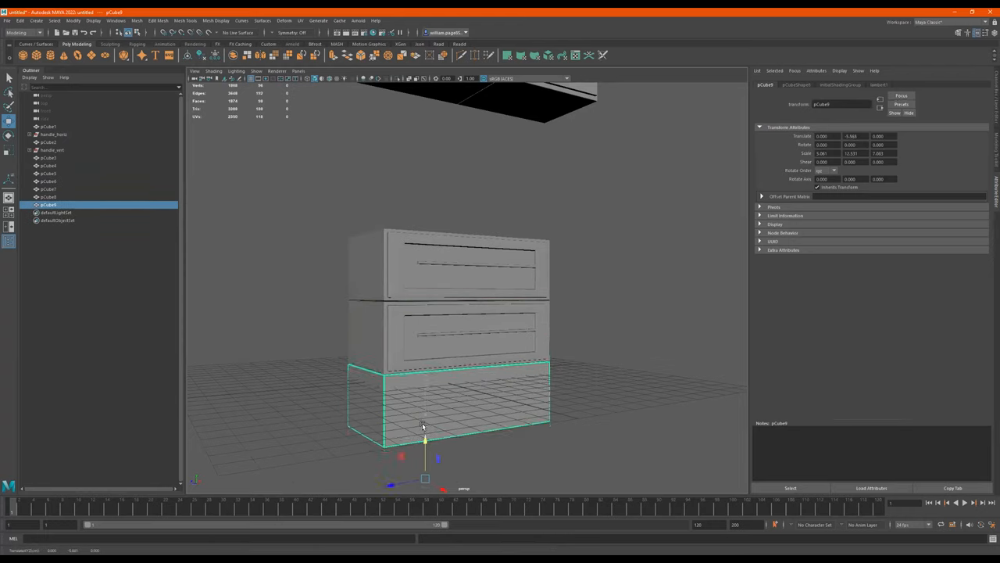
drag(425, 440, 425, 476)
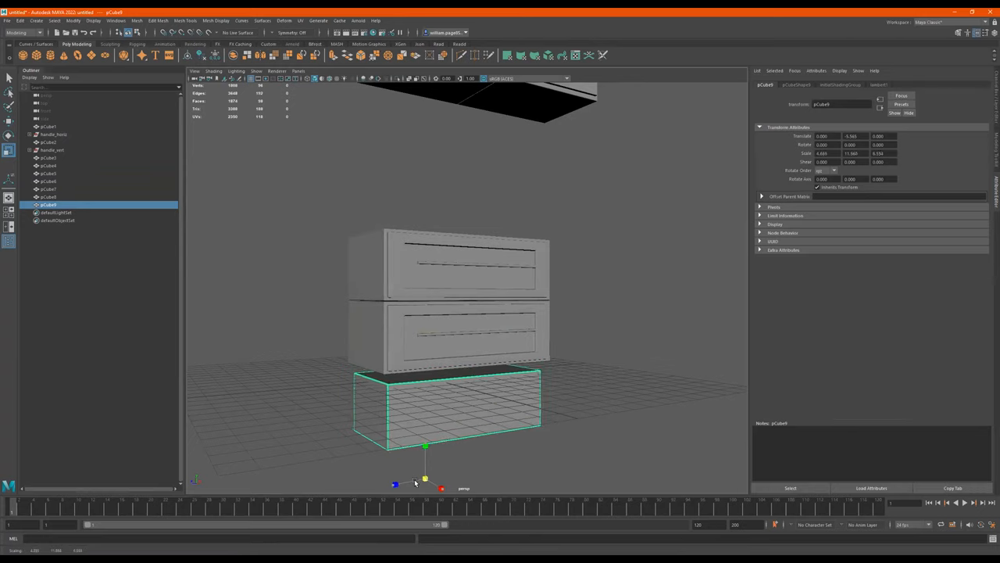
drag(425, 446, 425, 422)
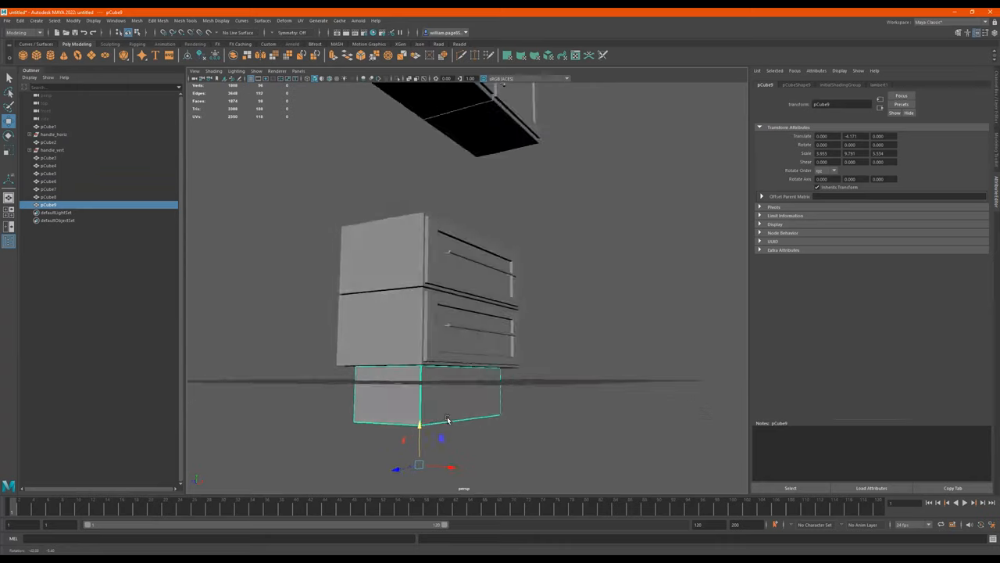
right_click(450, 419)
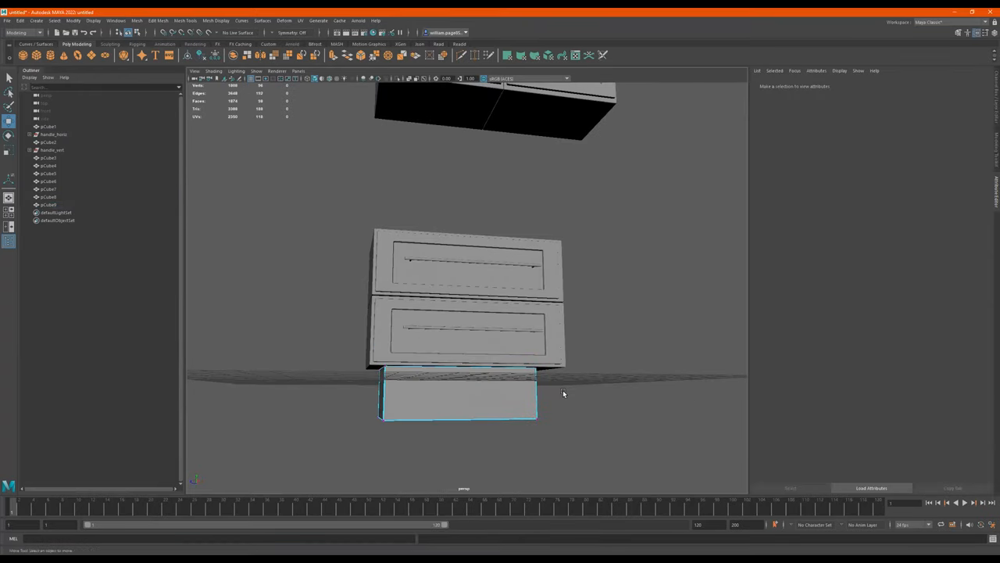
key(4)
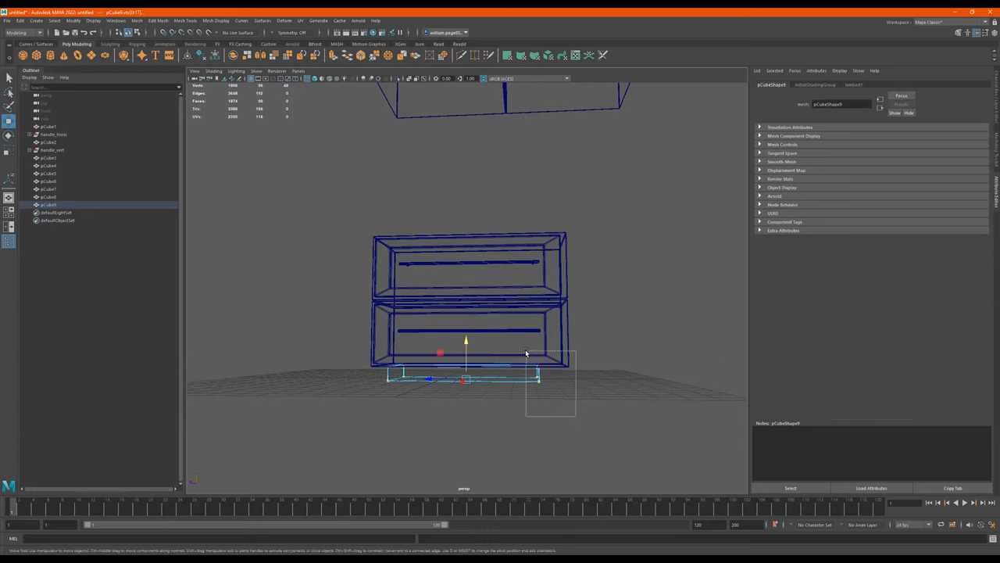
drag(466, 359, 716, 360)
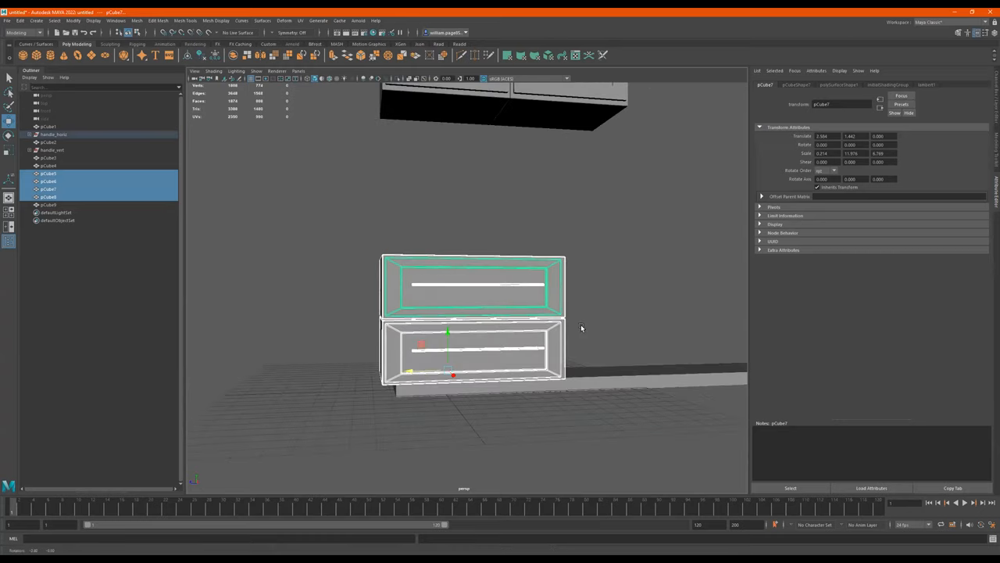
Place the duplicated drawer stack beside the first, giving a four-drawer lower row under the upper cabinet.
drag(547, 312, 531, 300)
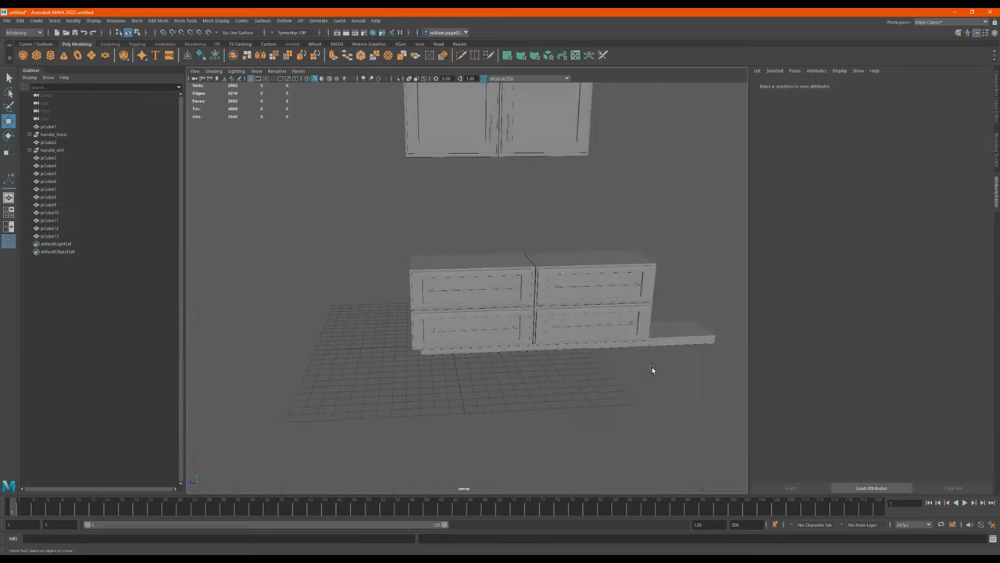
drag(653, 372, 603, 418)
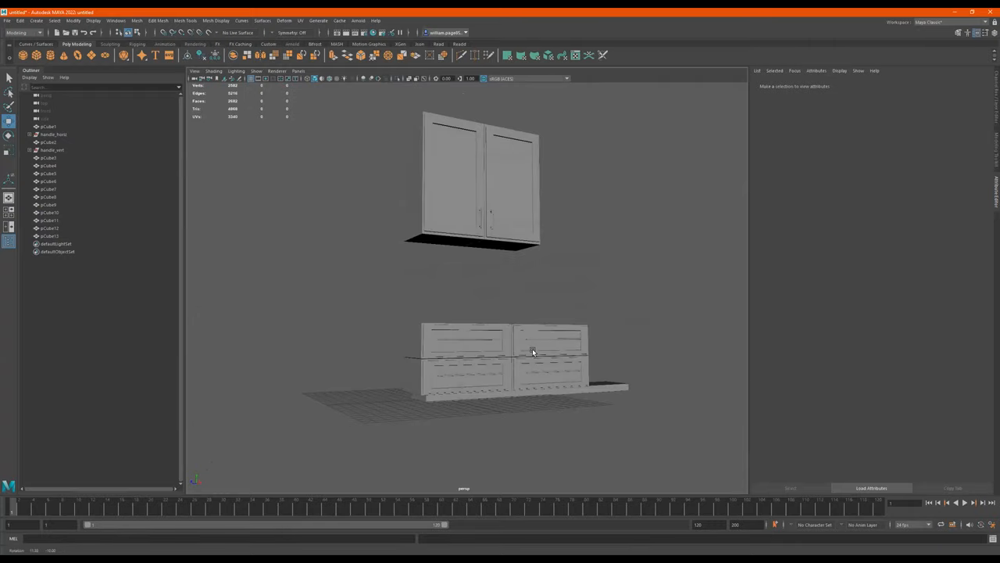
drag(531, 351, 581, 281)
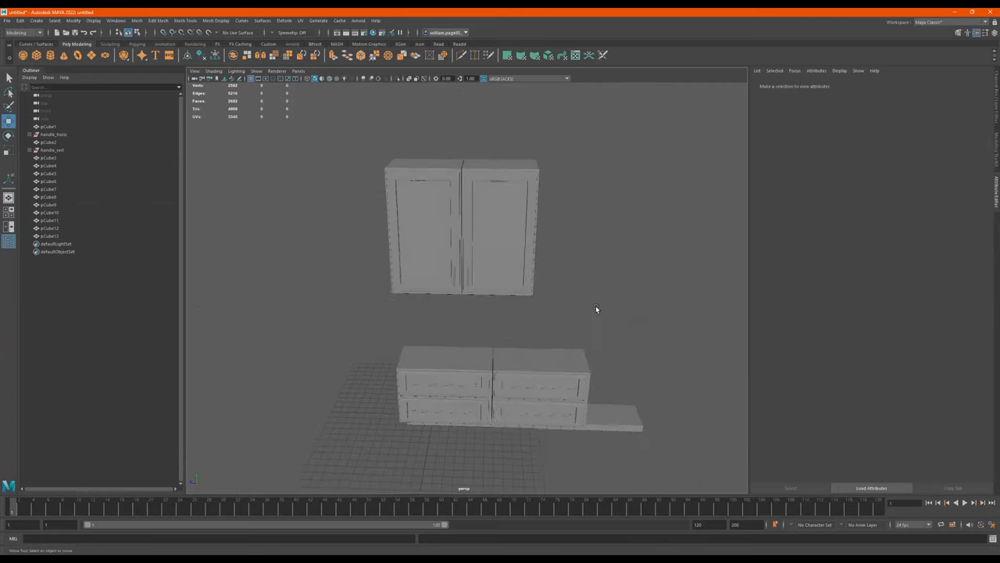
drag(597, 309, 566, 287)
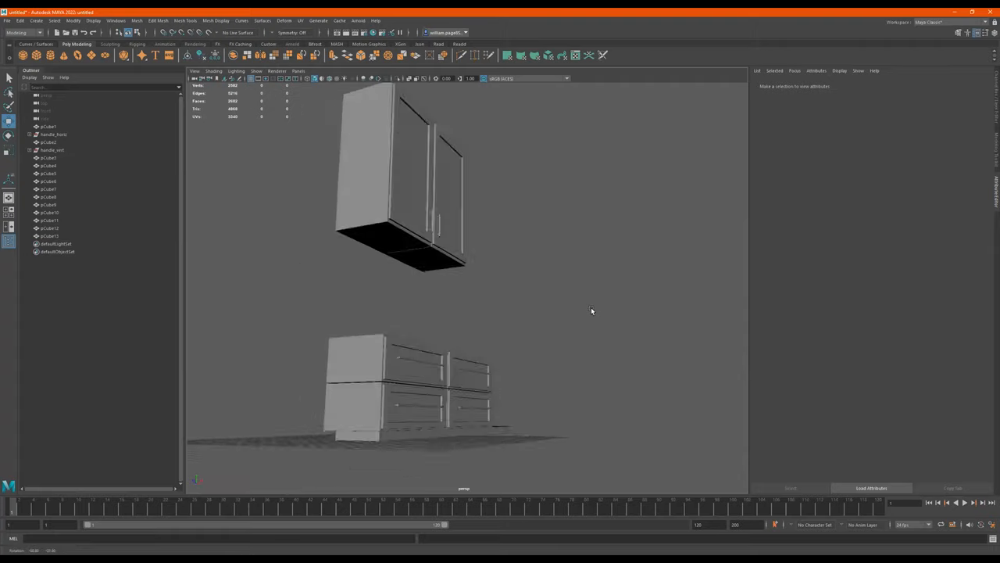
drag(590, 313, 531, 323)
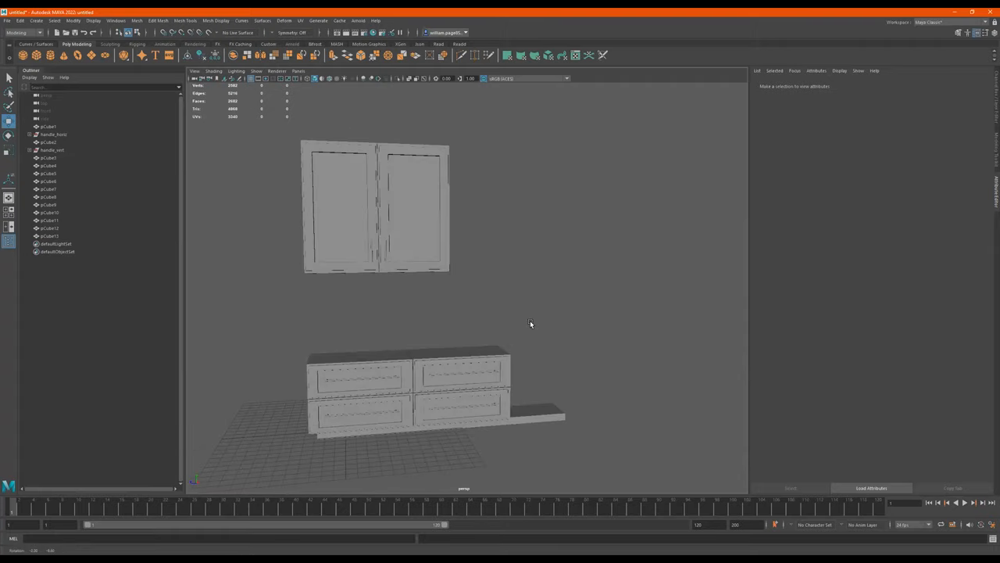
drag(530, 323, 488, 333)
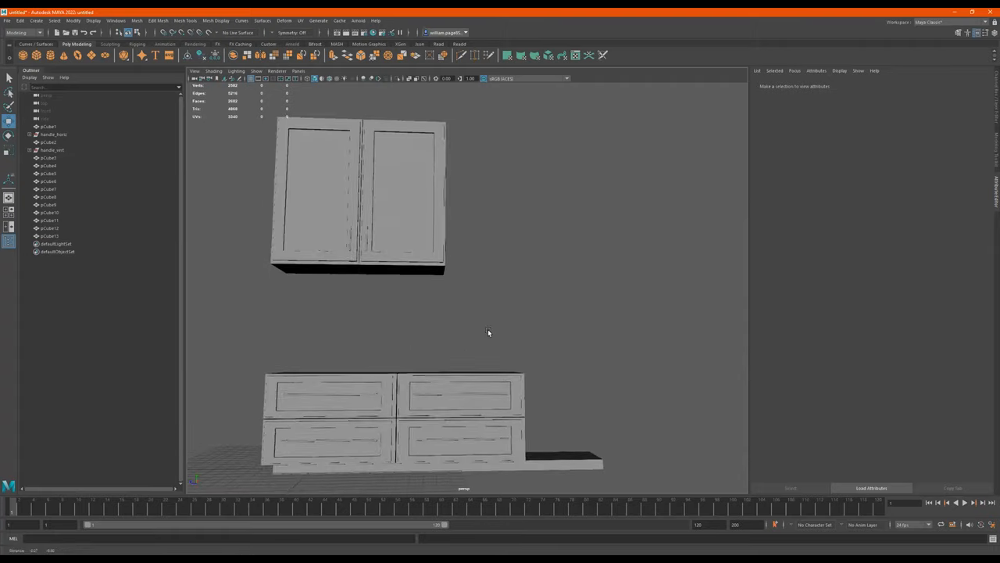